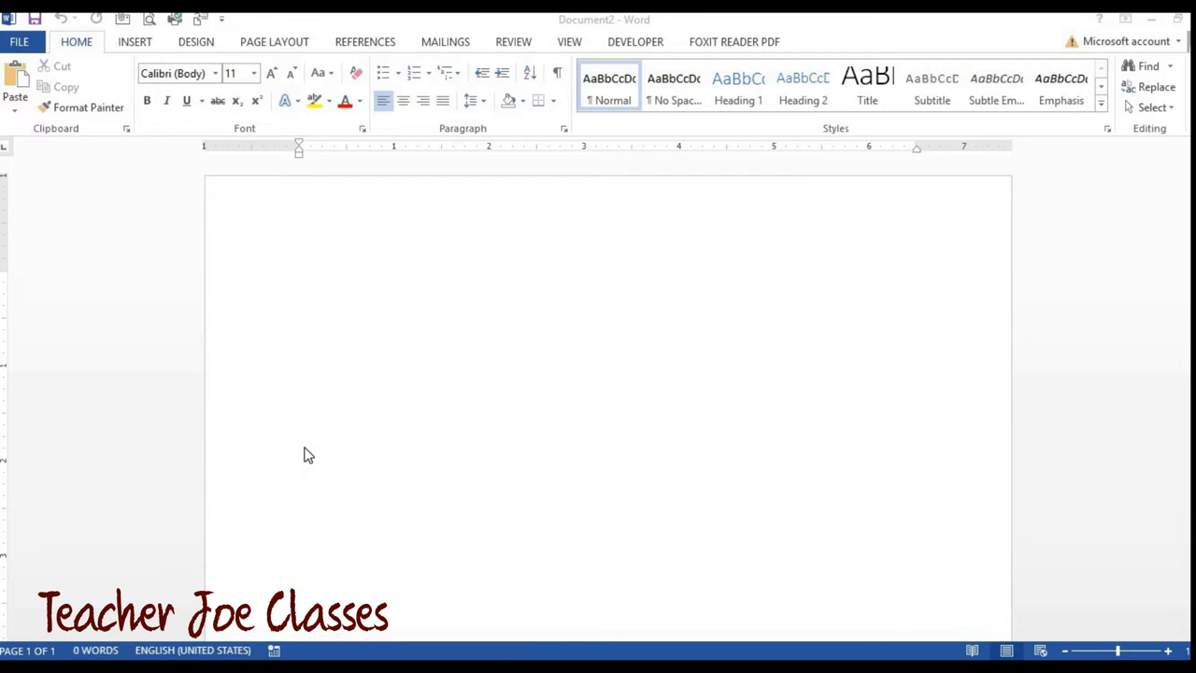
pyautogui.moveTo(101, 137)
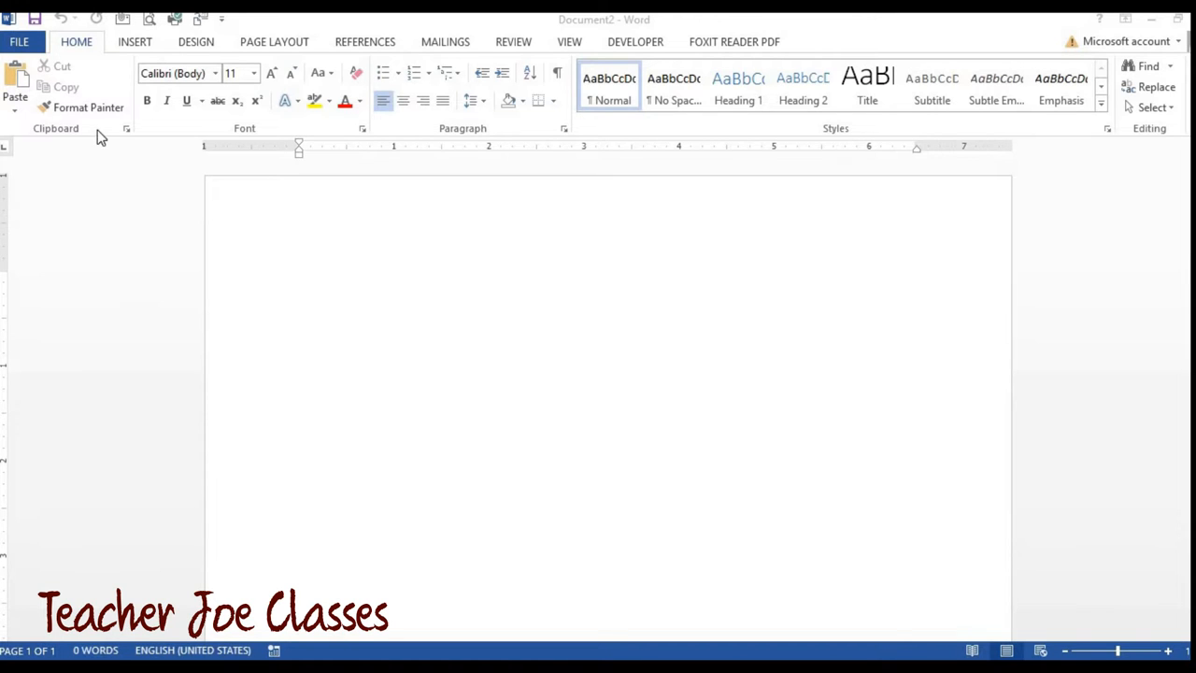
pyautogui.moveTo(140, 67)
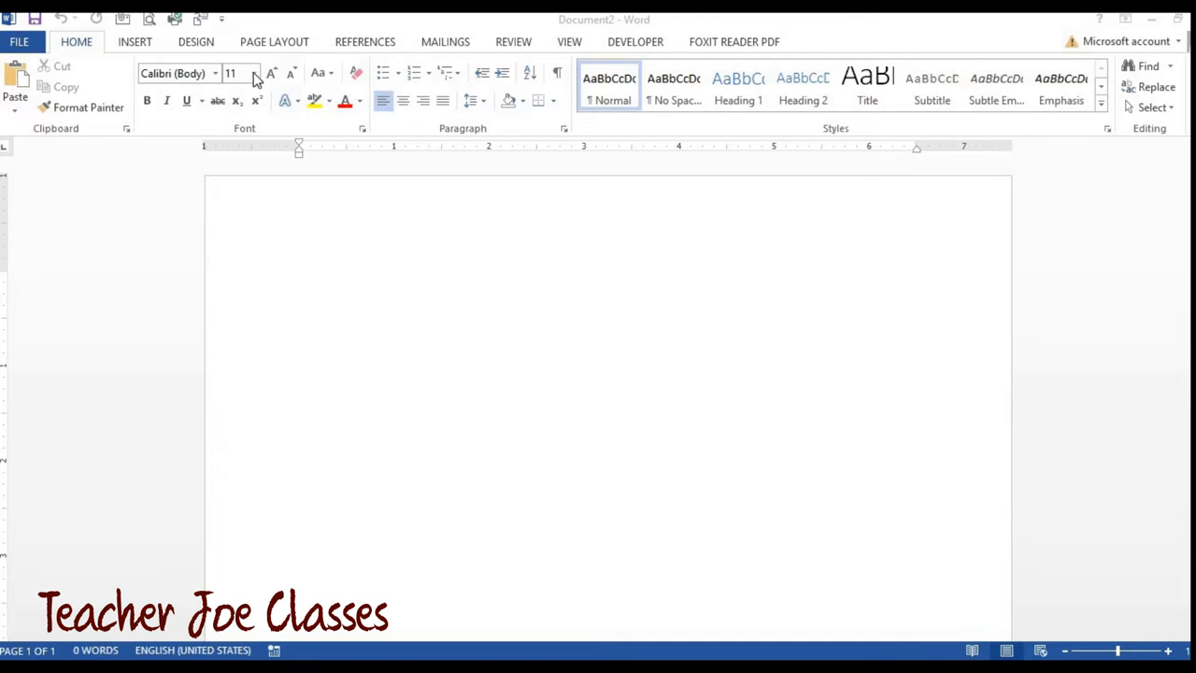
pyautogui.moveTo(192, 98)
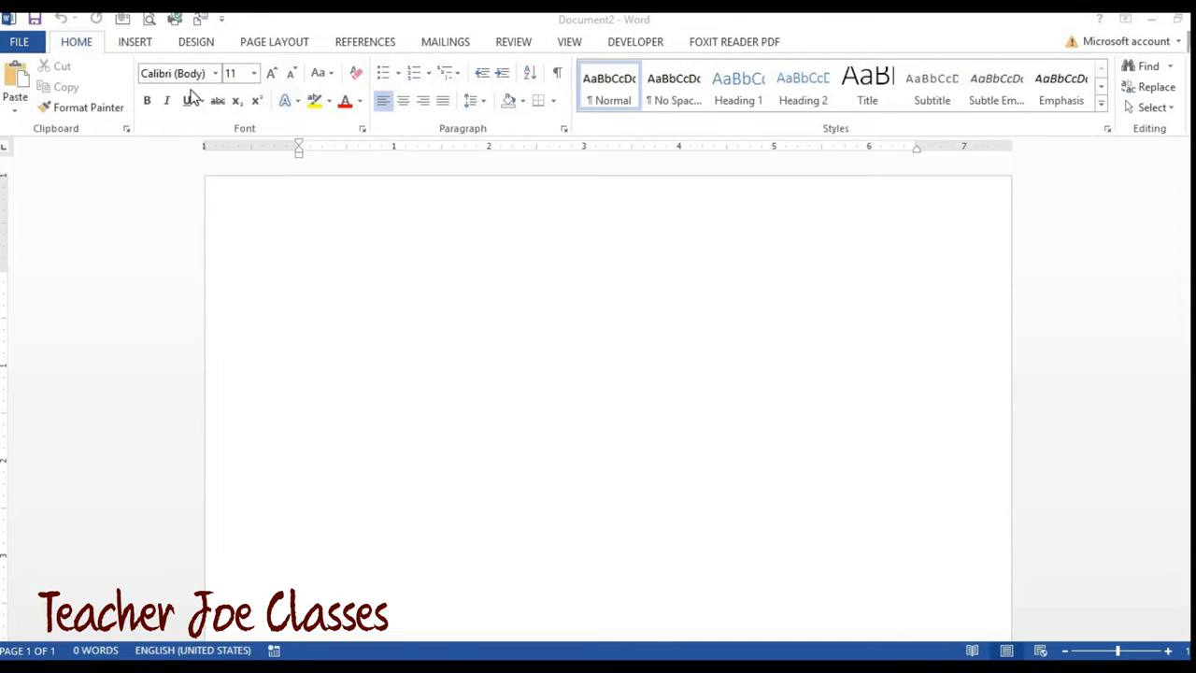
pyautogui.moveTo(217, 110)
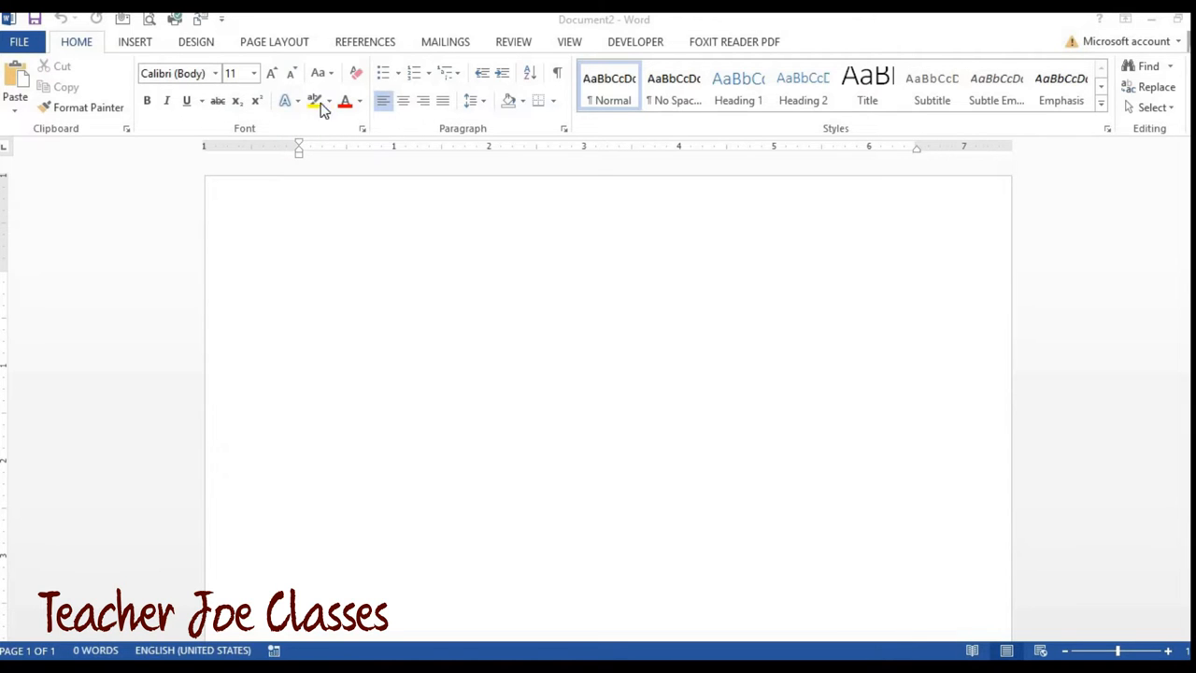
pyautogui.moveTo(341, 110)
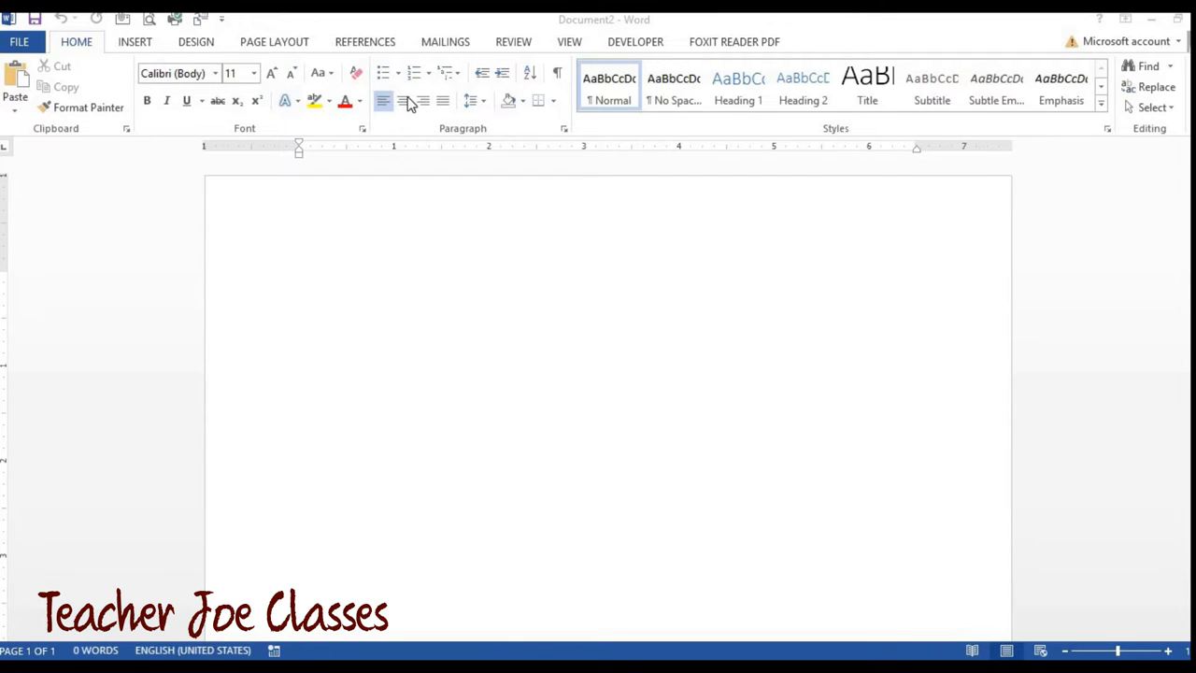
pyautogui.moveTo(315, 284)
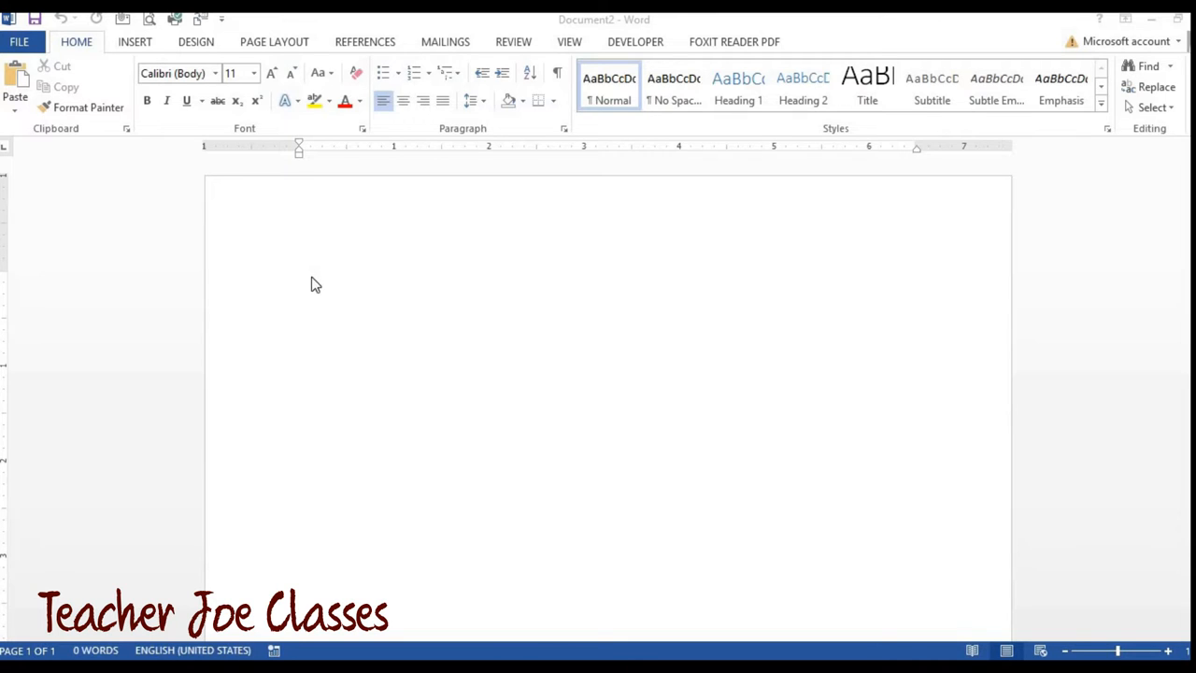
# Generate fifteen one-sentence sample paragraphs with =RAND(15,1) at the top of the page
pyautogui.click(299, 276)
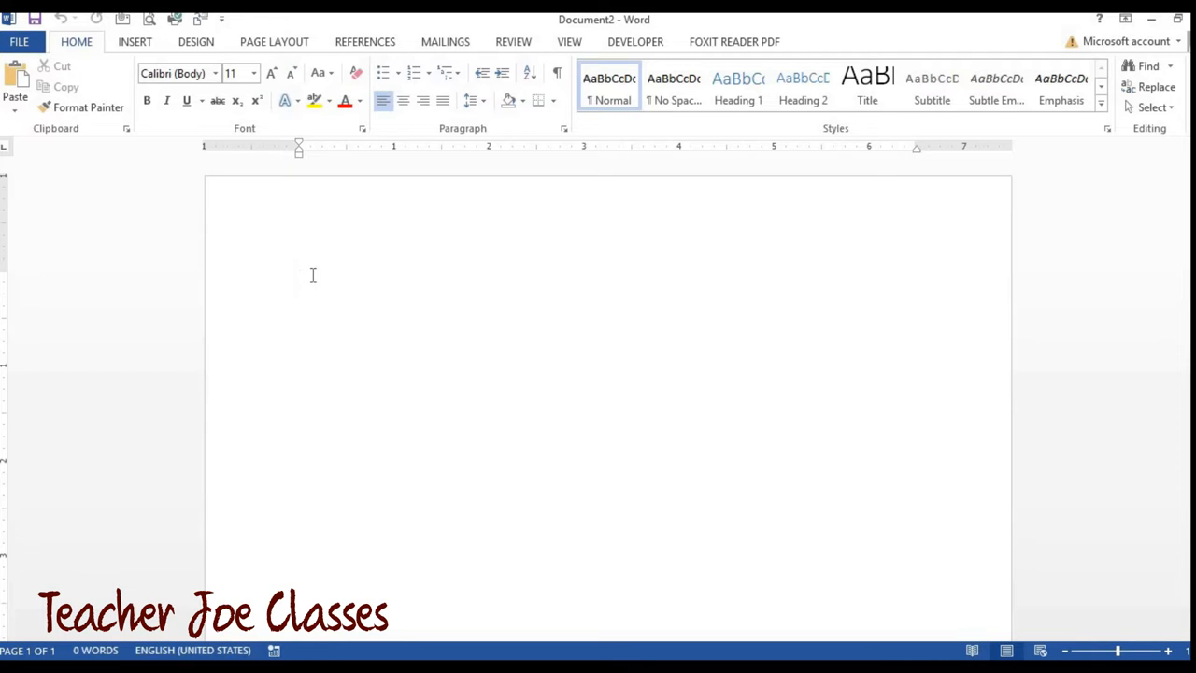
pyautogui.click(299, 277)
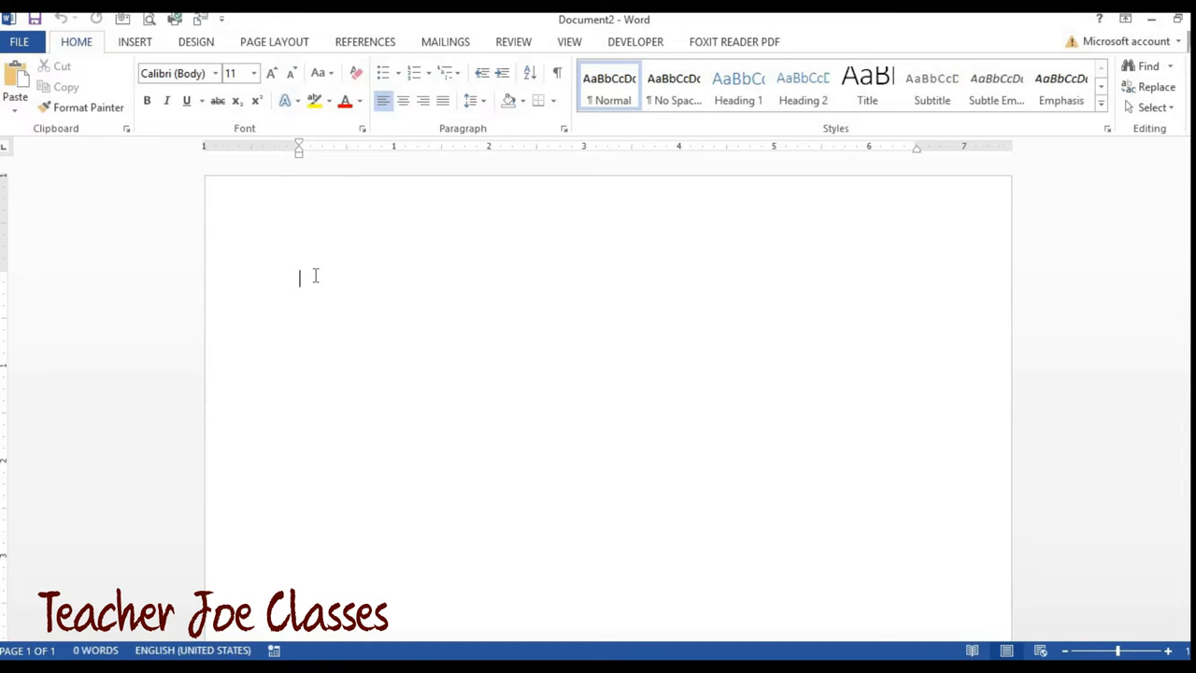
pyautogui.write('=')
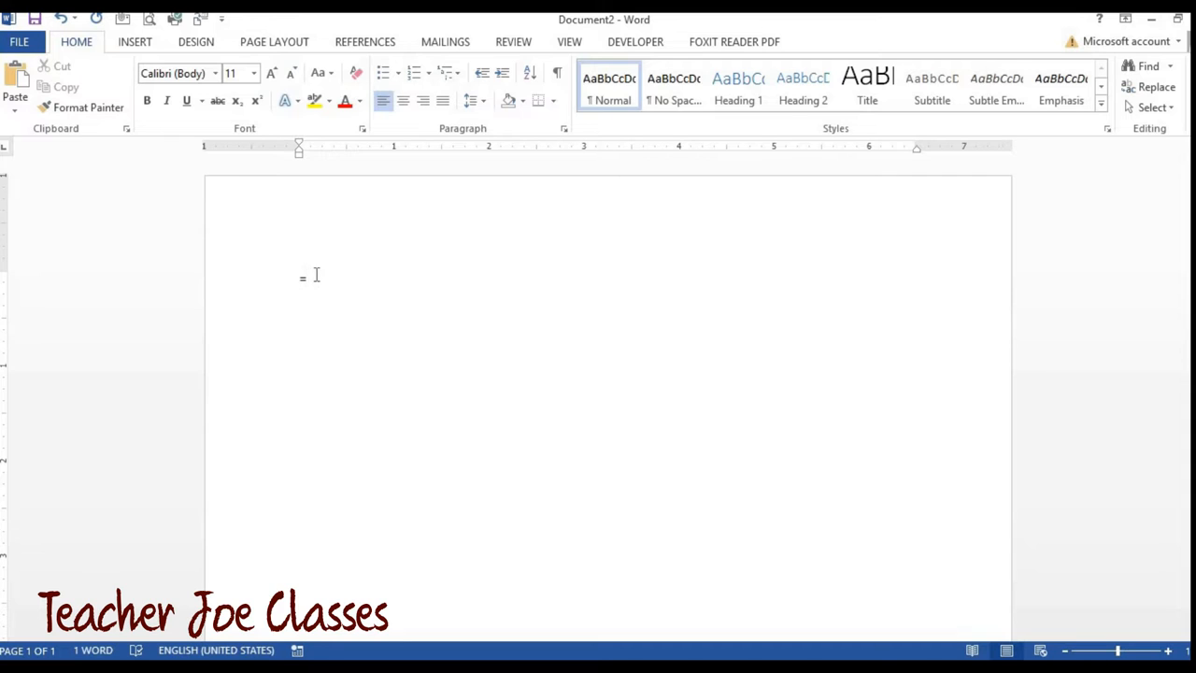
pyautogui.write('RA')
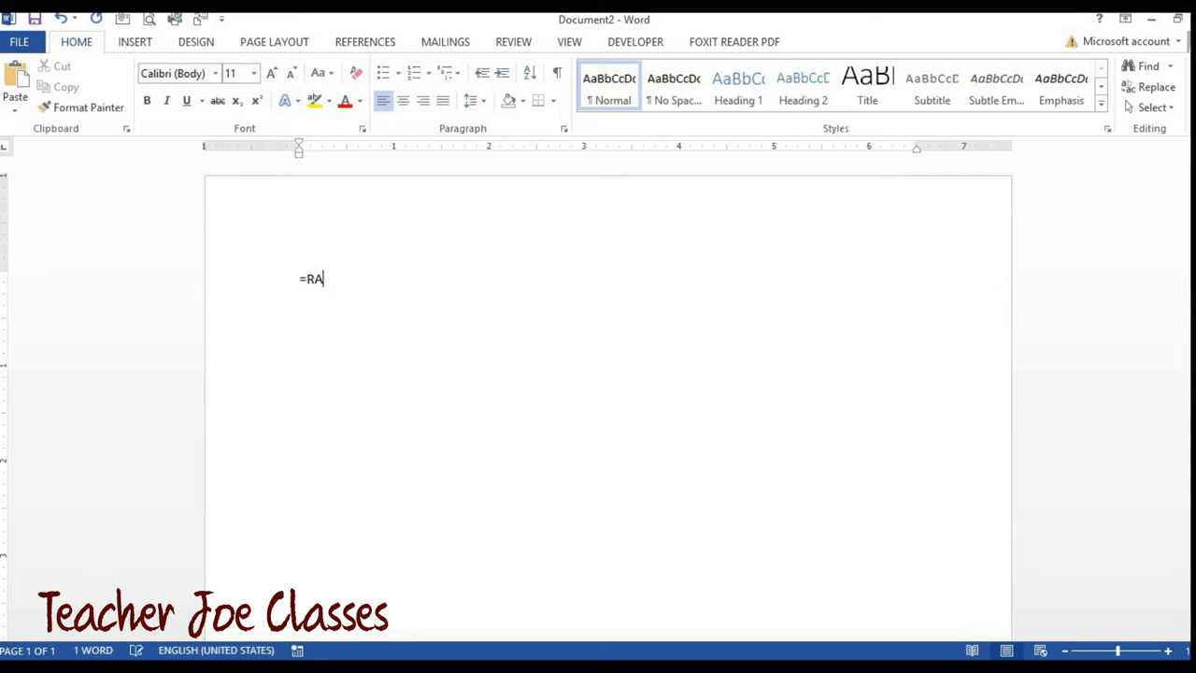
pyautogui.write('ND(')
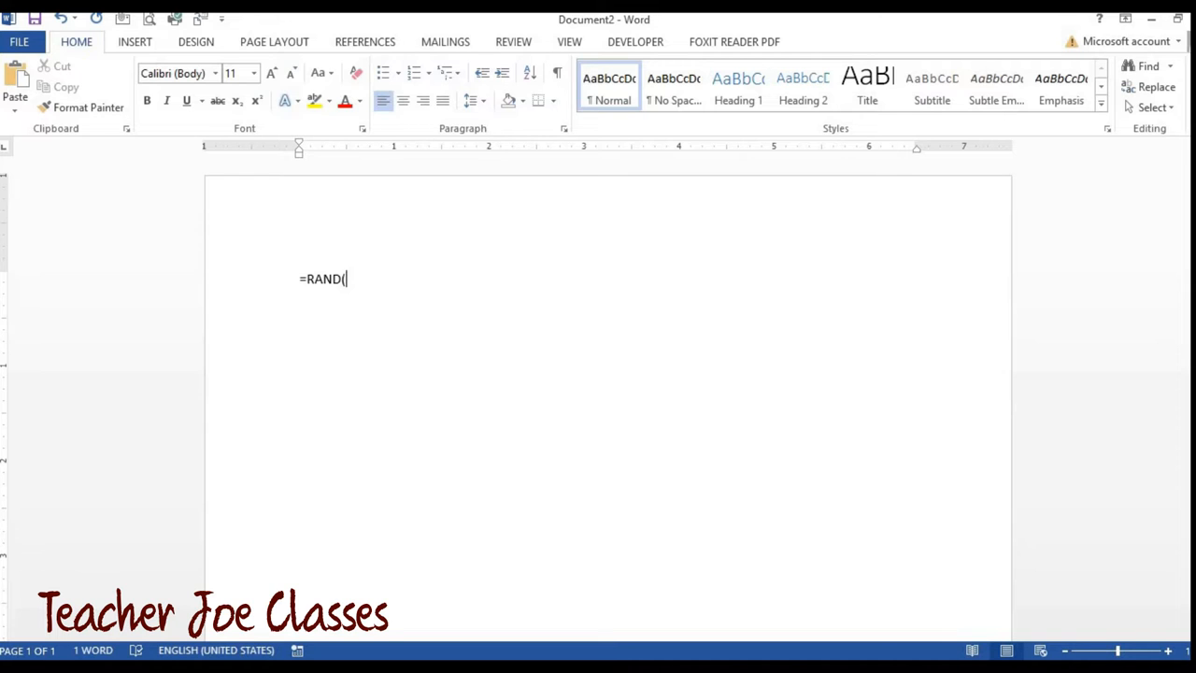
pyautogui.write('15,')
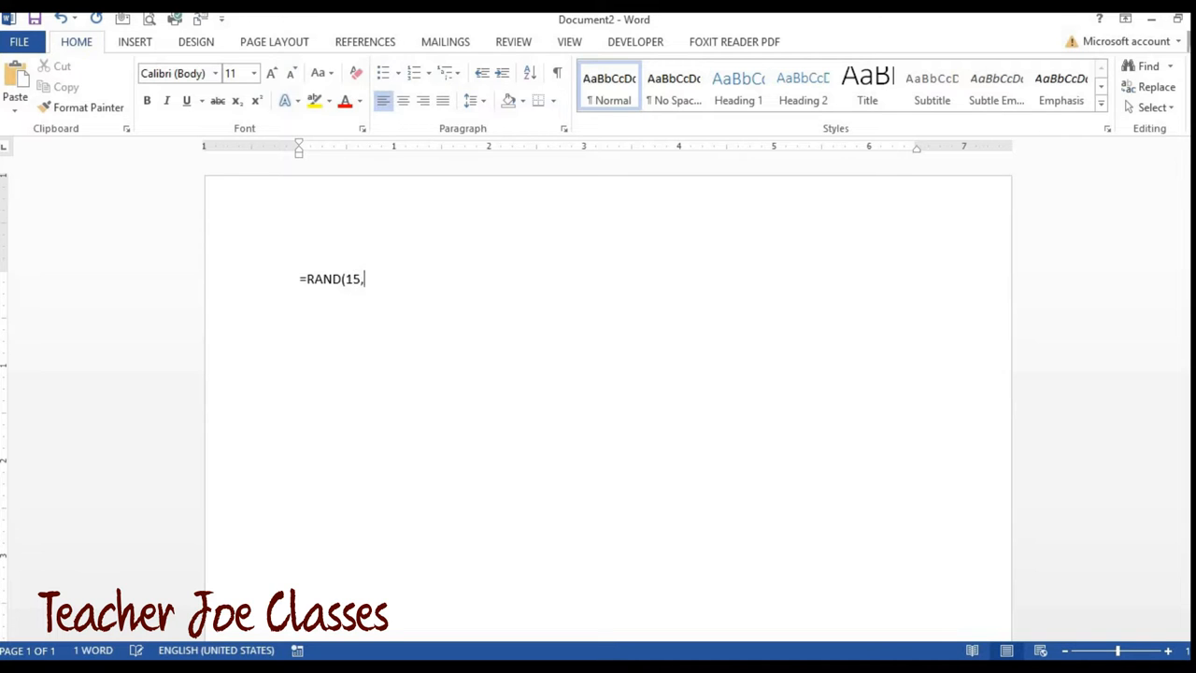
pyautogui.write('1)')
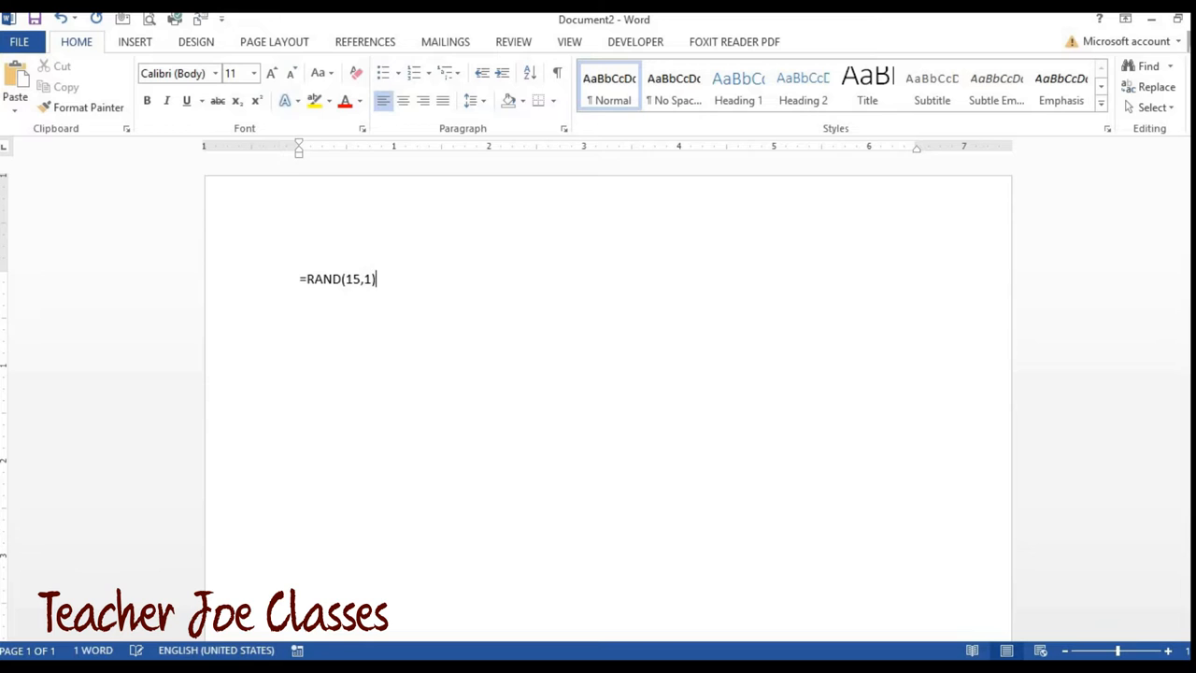
pyautogui.press('enter')
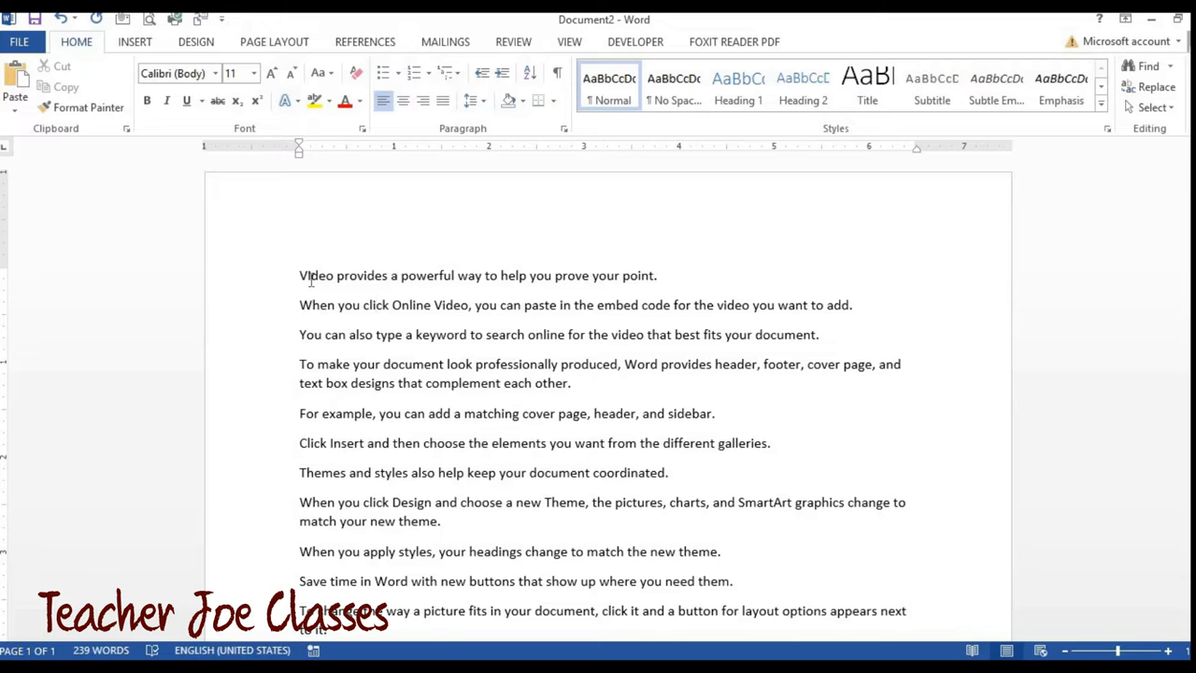
# Select the first paragraph, the sentence beginning 'Video'
pyautogui.doubleClick(316, 274)
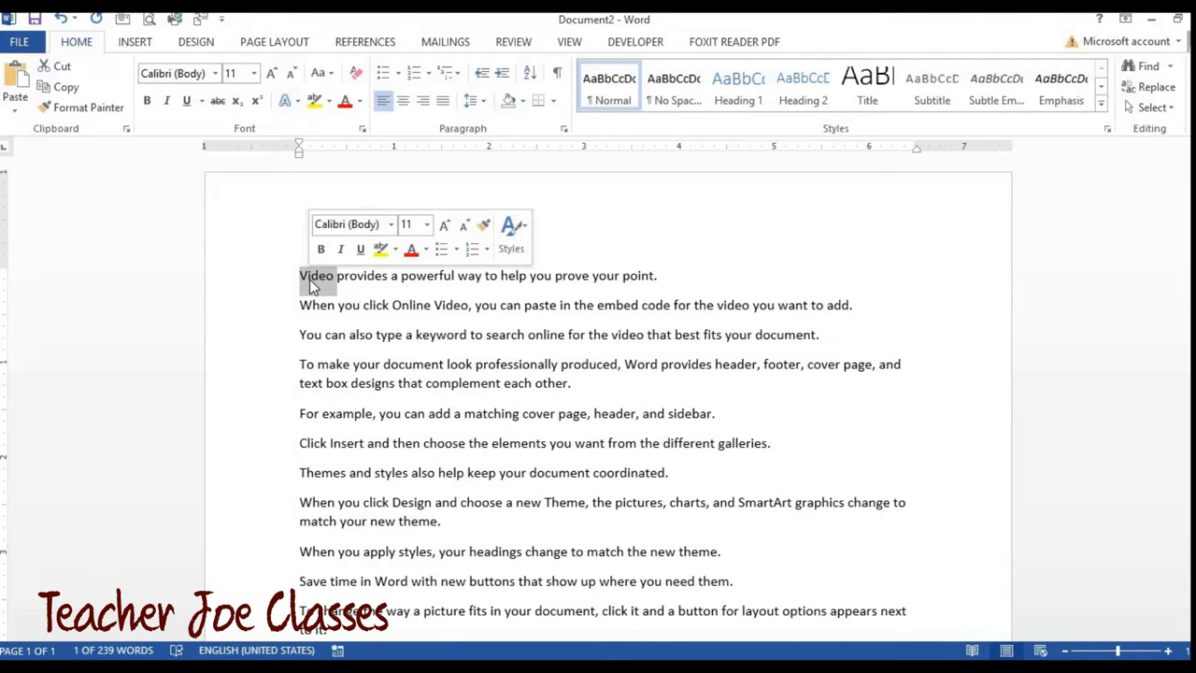
pyautogui.doubleClick(317, 275)
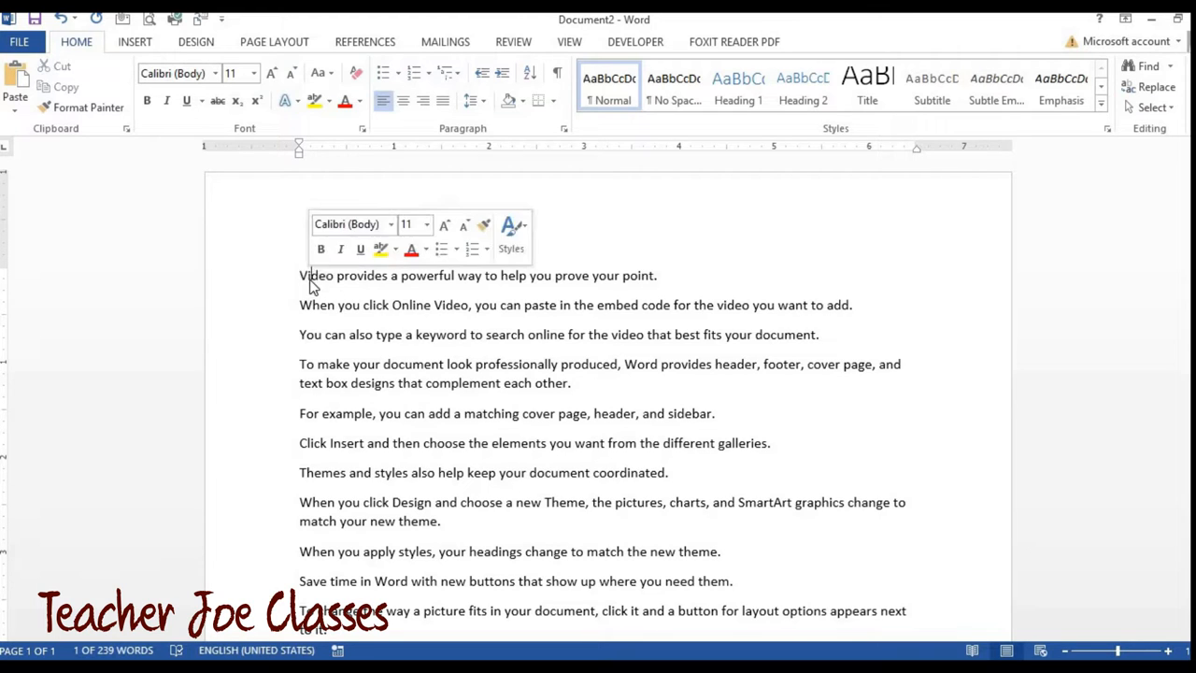
pyautogui.tripleClick(477, 275)
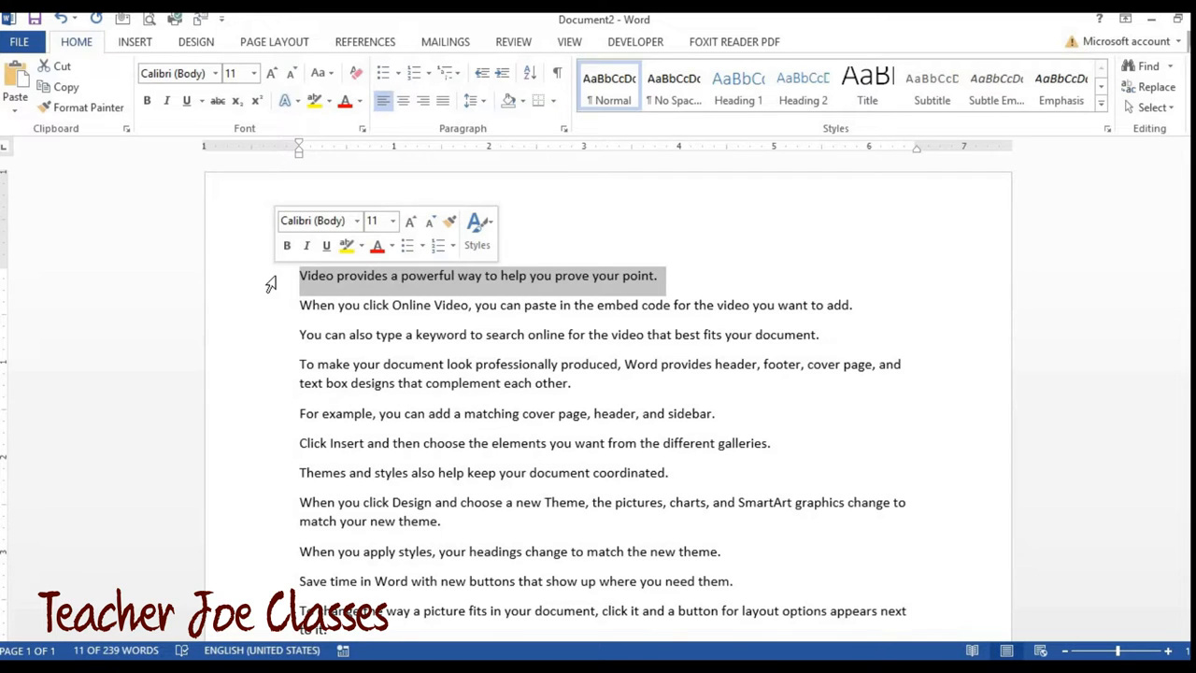
pyautogui.moveTo(252, 252)
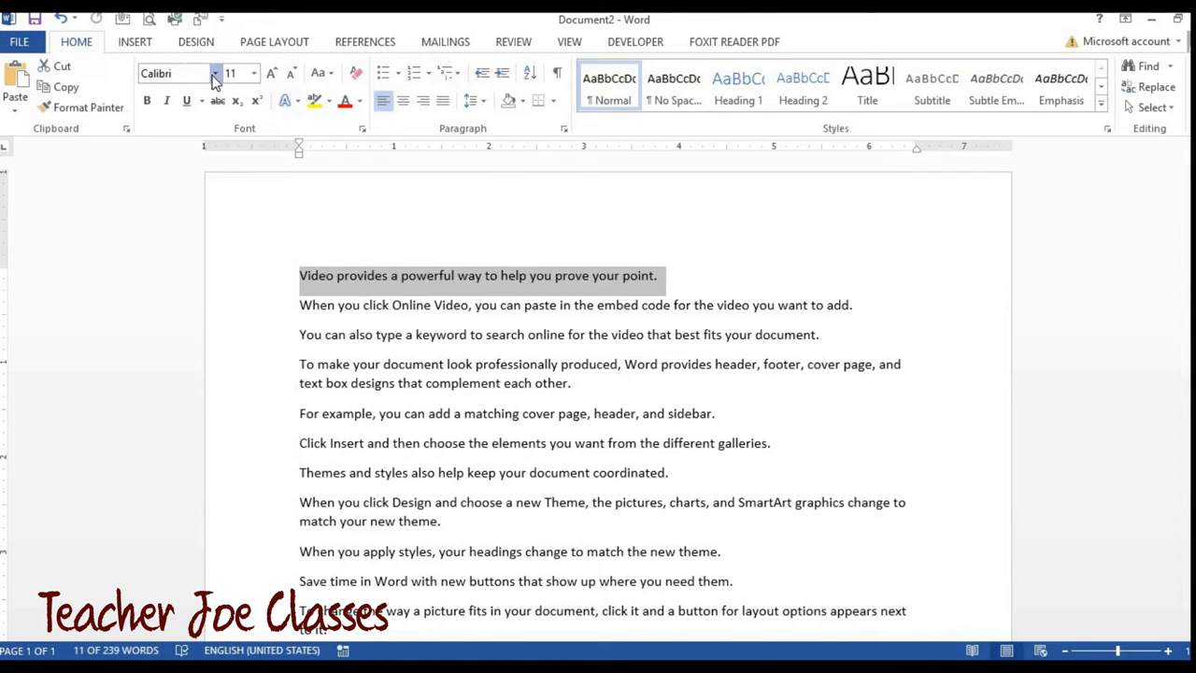
# Apply Calligraphic font at size 16 to the first paragraph
pyautogui.click(215, 73)
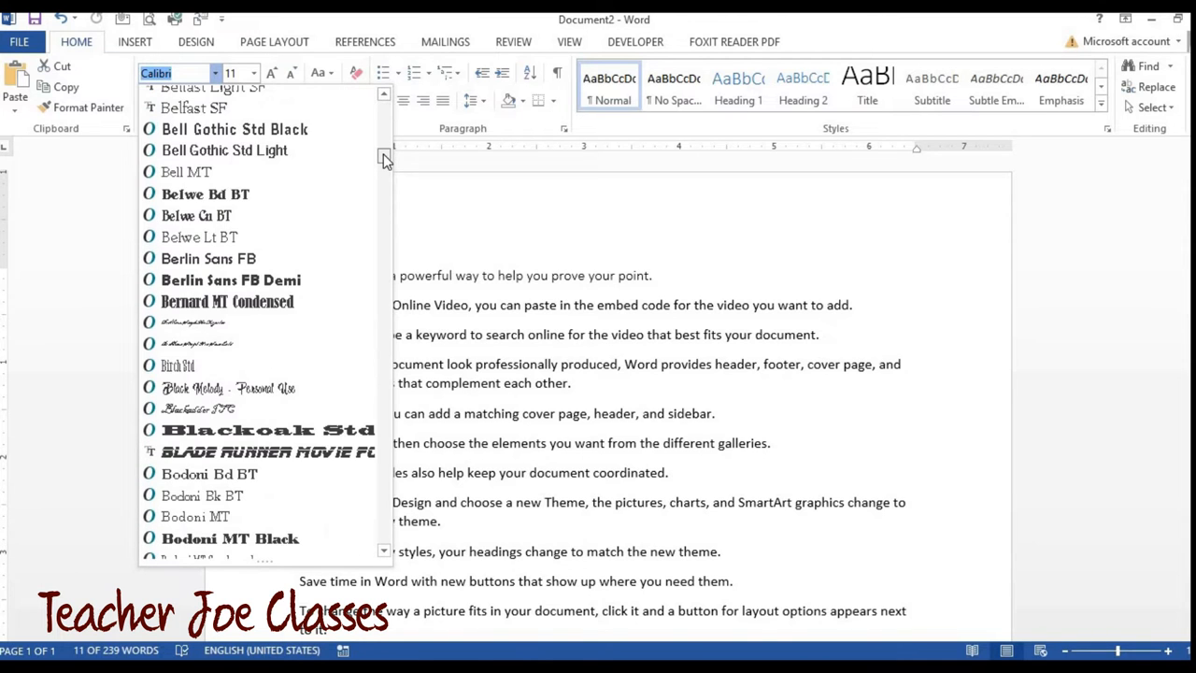
pyautogui.scroll(-3)
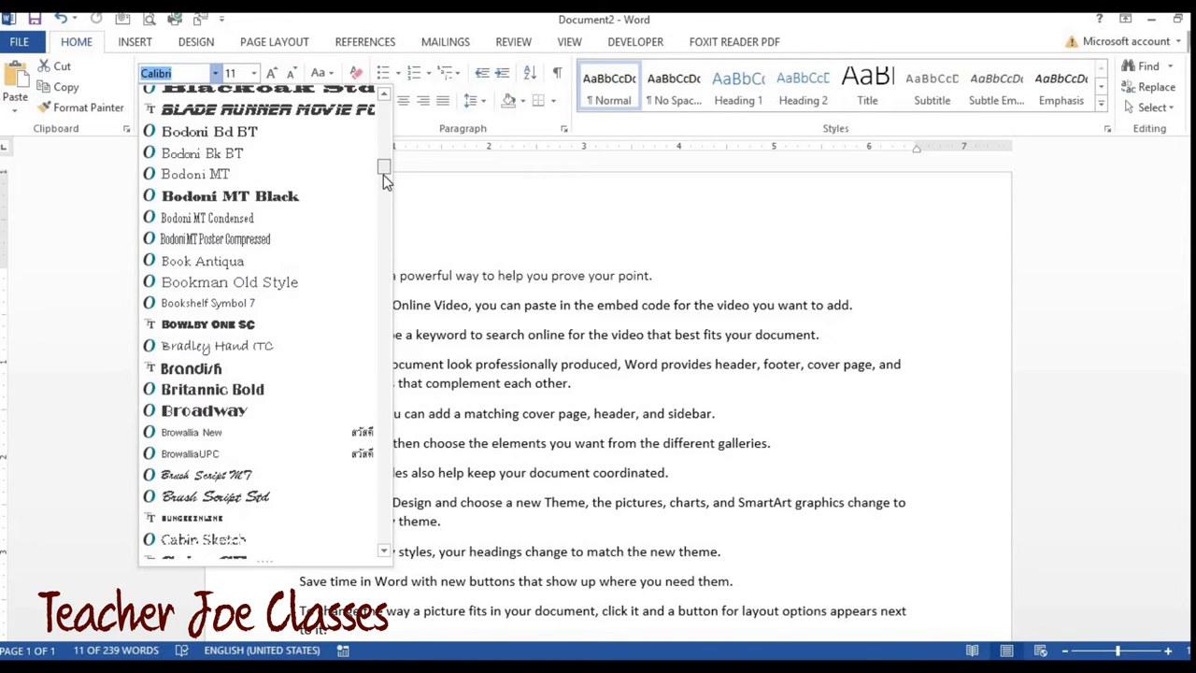
pyautogui.scroll(-3)
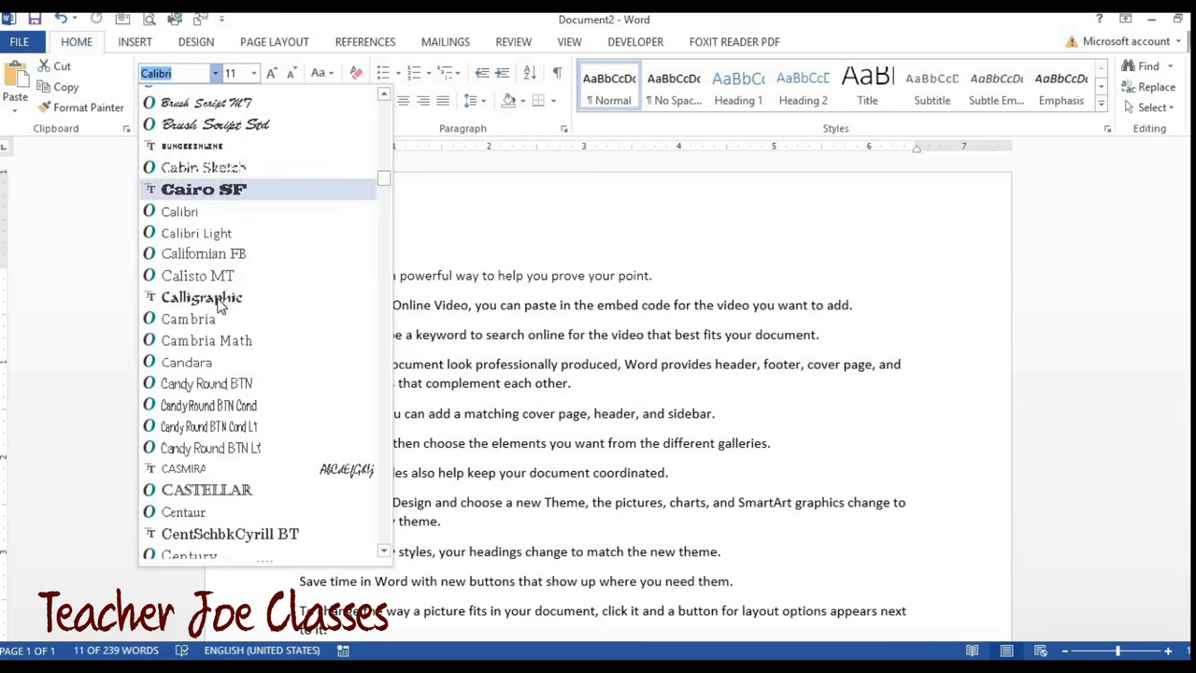
pyautogui.click(200, 297)
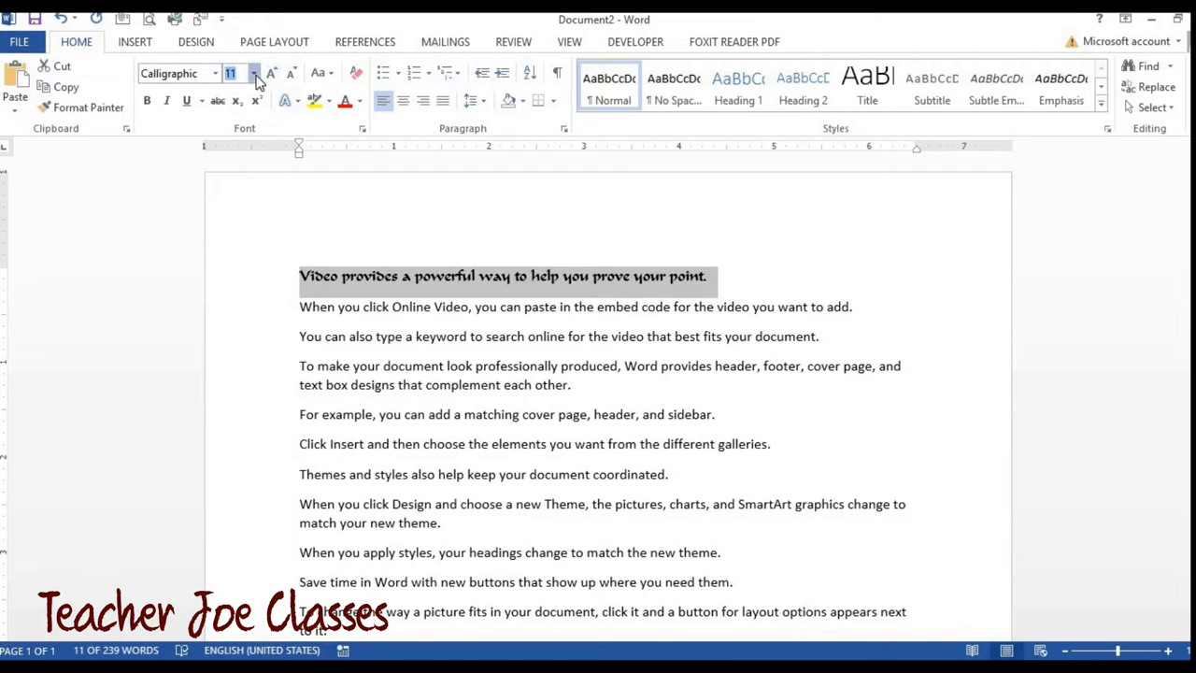
pyautogui.click(253, 73)
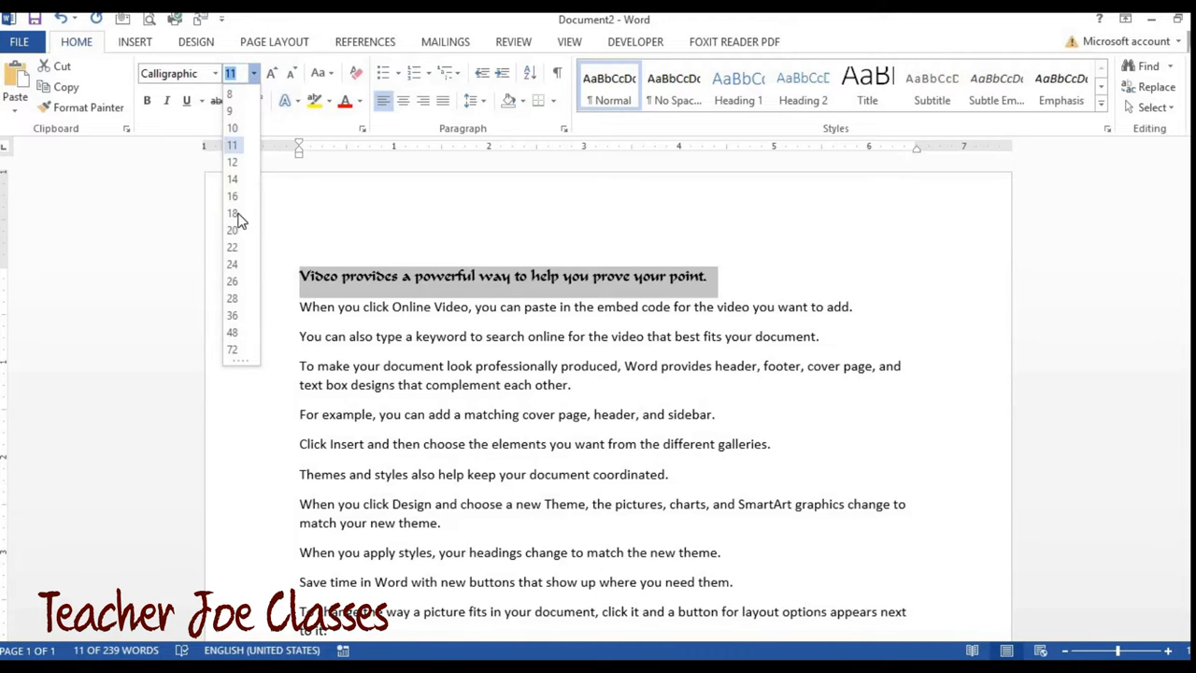
pyautogui.click(232, 213)
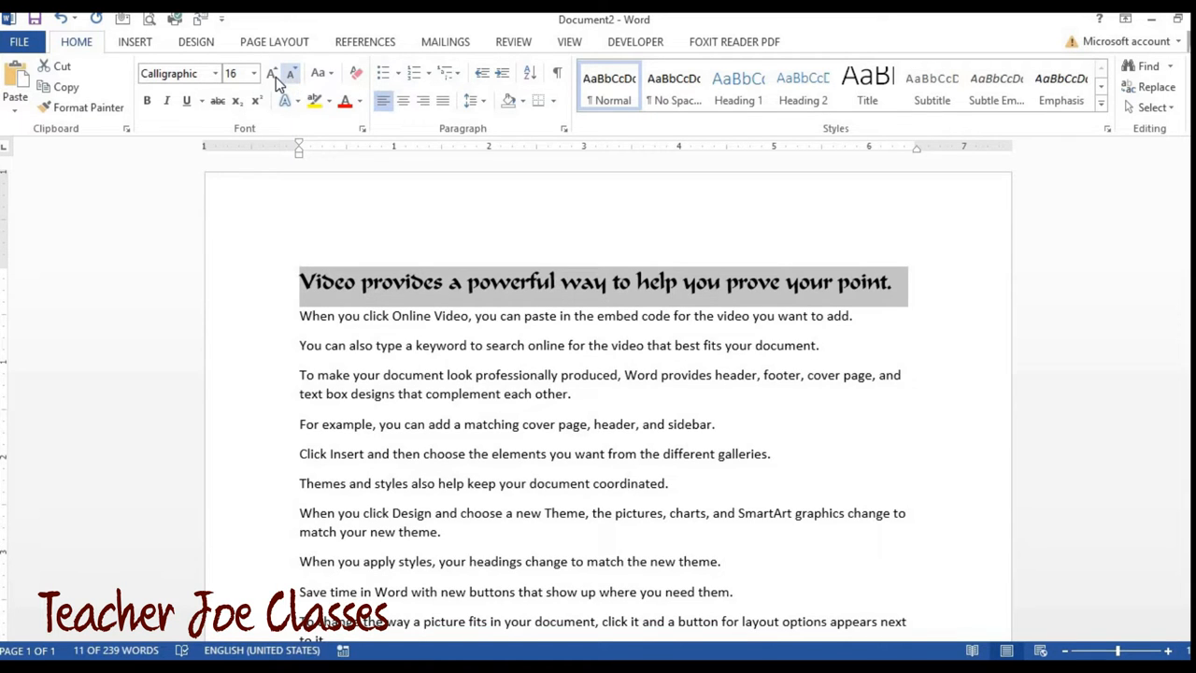
pyautogui.moveTo(272, 73)
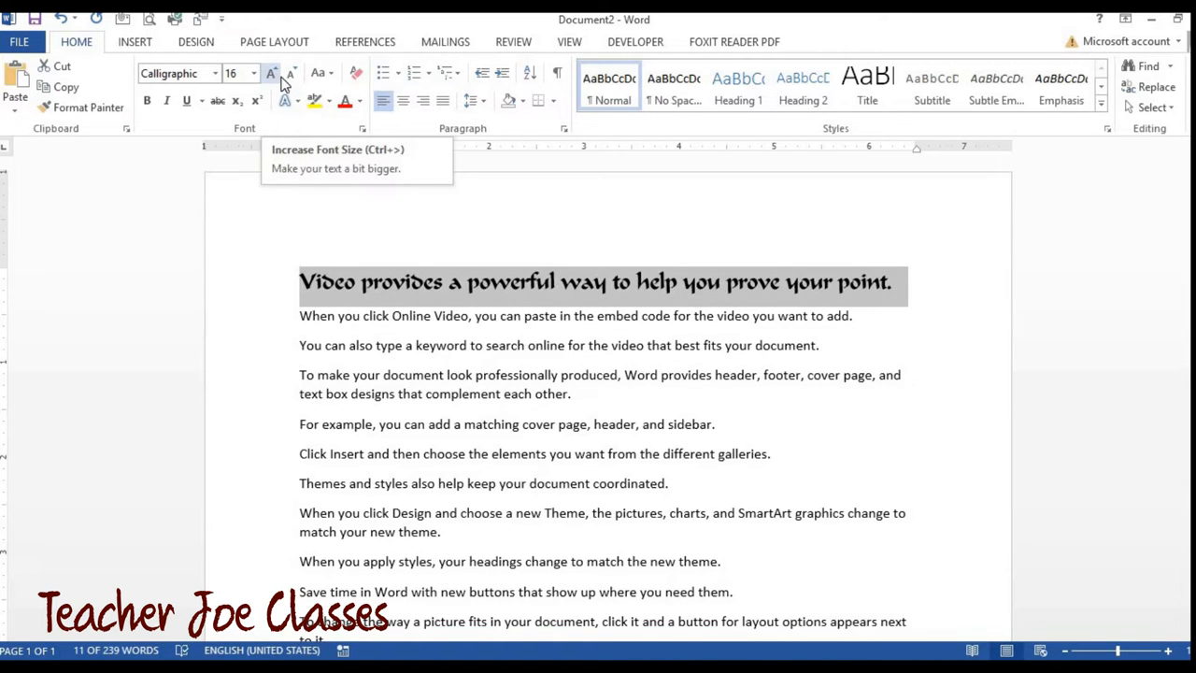
pyautogui.moveTo(292, 77)
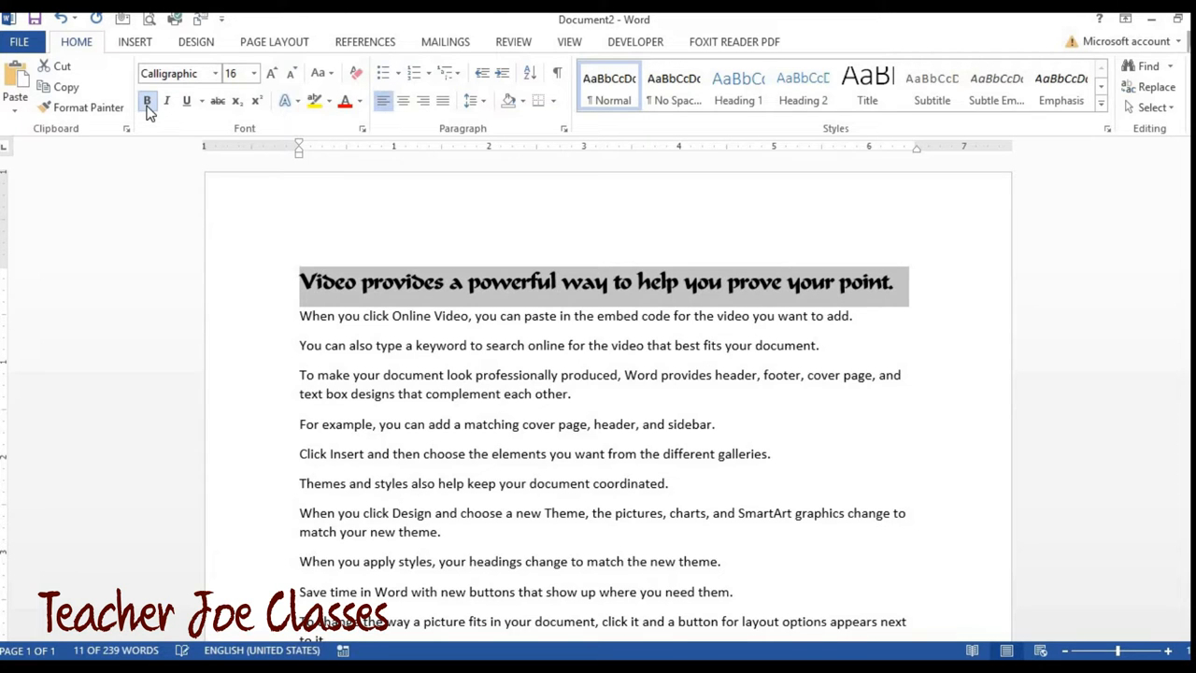
pyautogui.moveTo(186, 101)
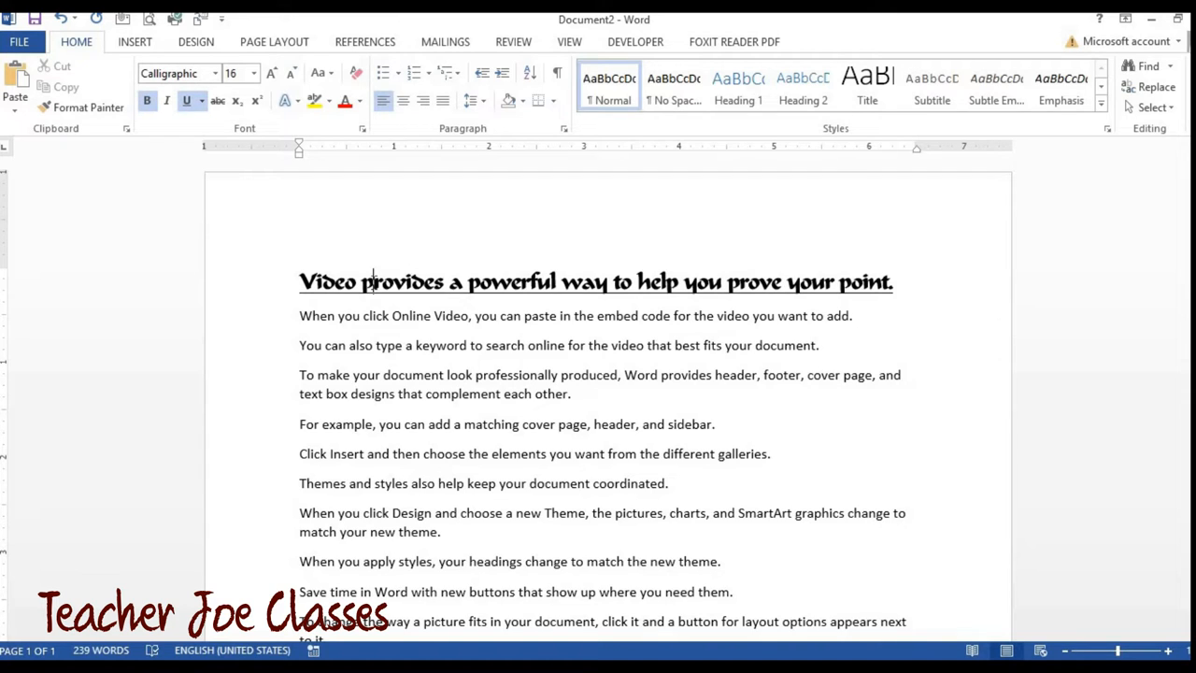
pyautogui.moveTo(408, 334)
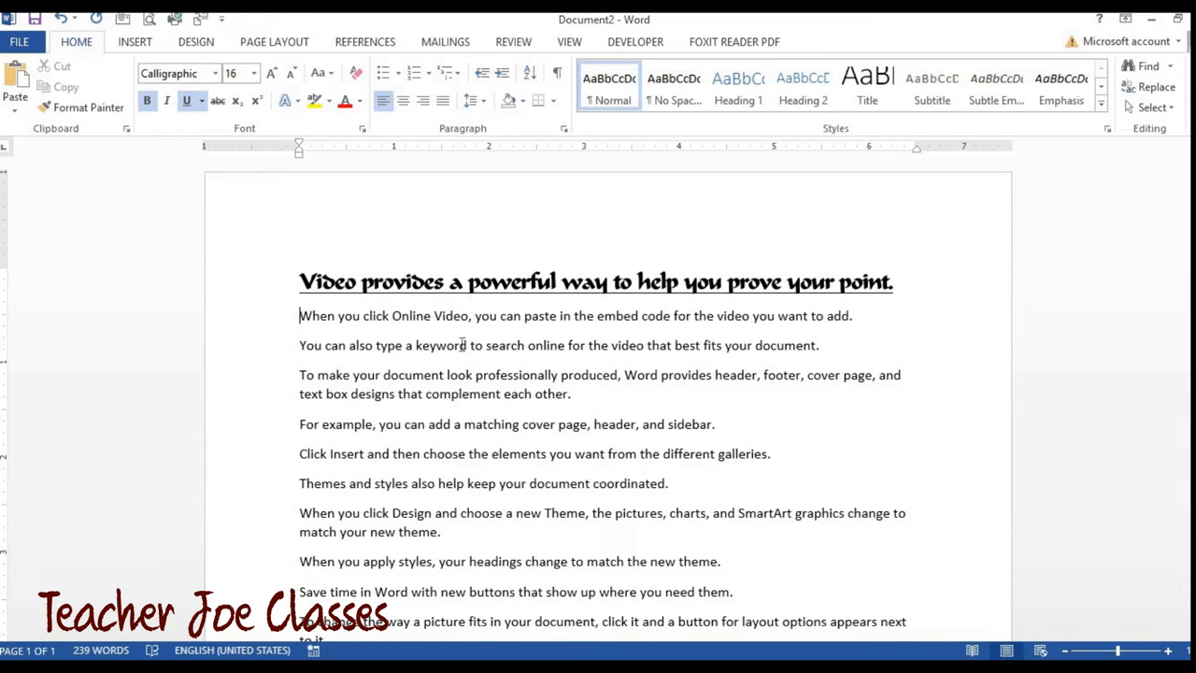
# Colour the second and third paragraphs red with Font Color, then deselect
pyautogui.moveTo(299, 315); pyautogui.dragTo(819, 344)
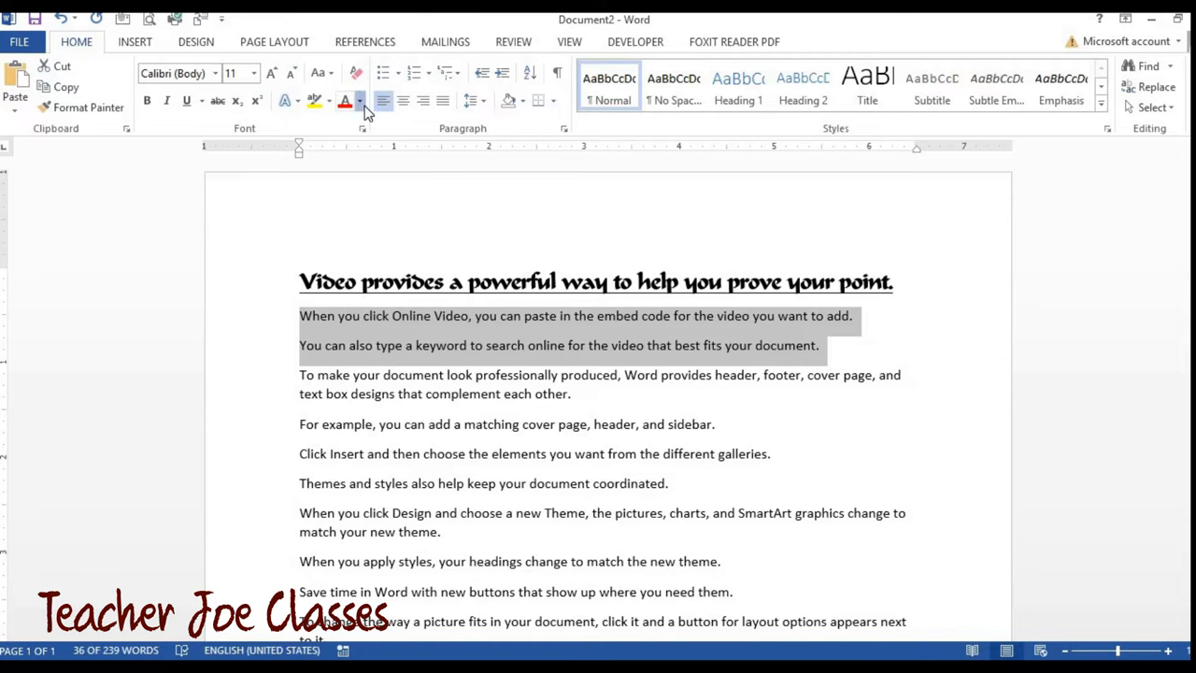
pyautogui.click(359, 101)
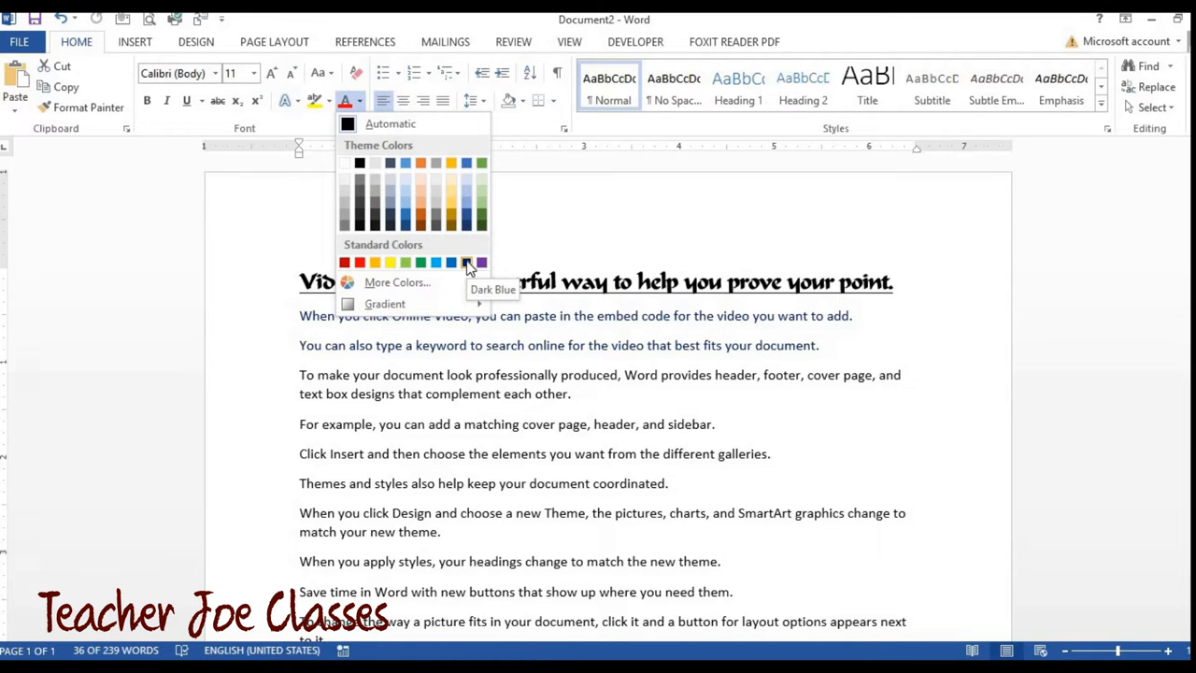
pyautogui.click(358, 261)
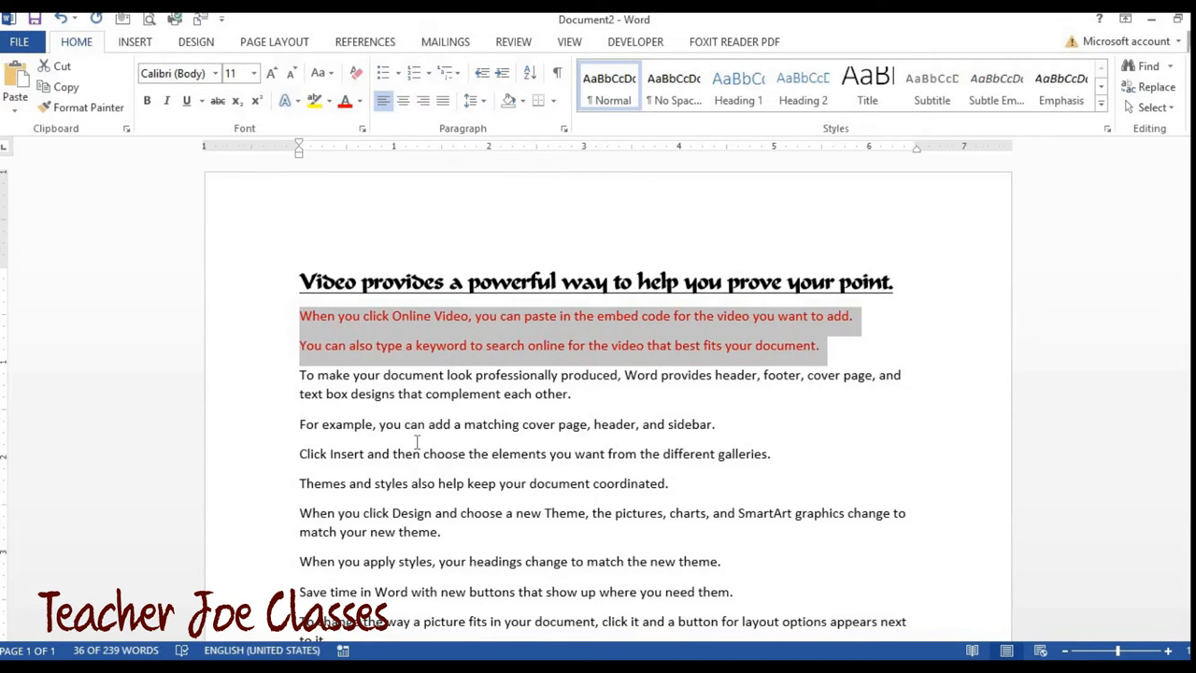
pyautogui.click(418, 424)
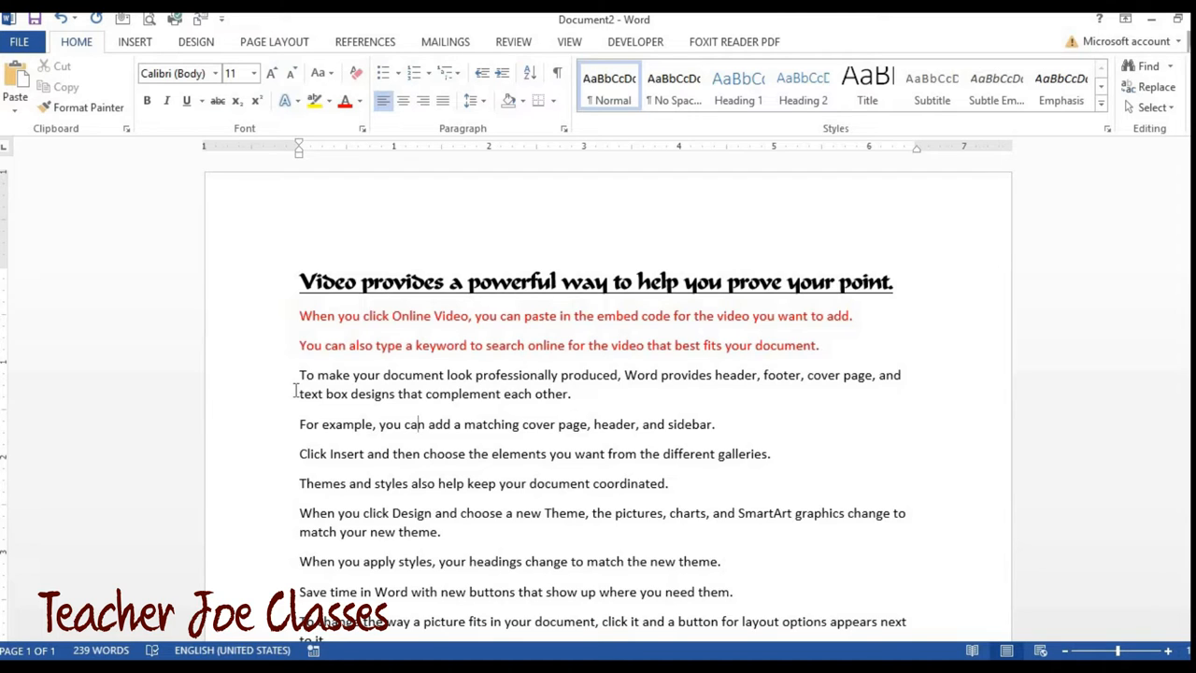
pyautogui.moveTo(185, 329)
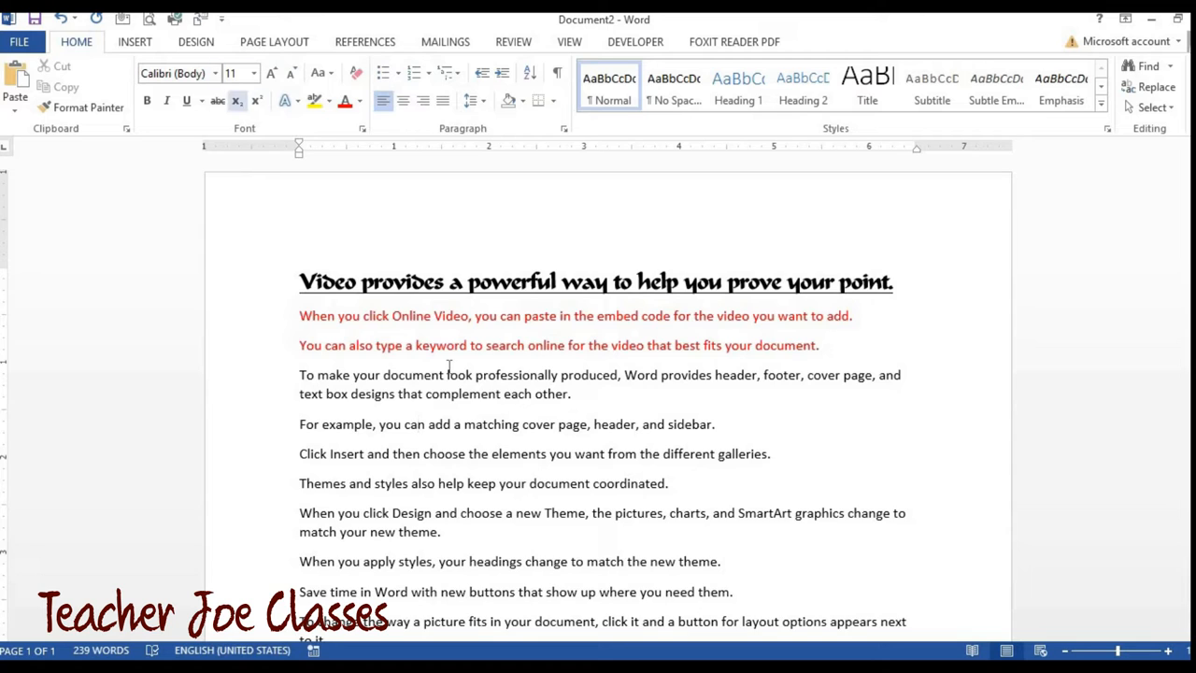
pyautogui.moveTo(608, 399)
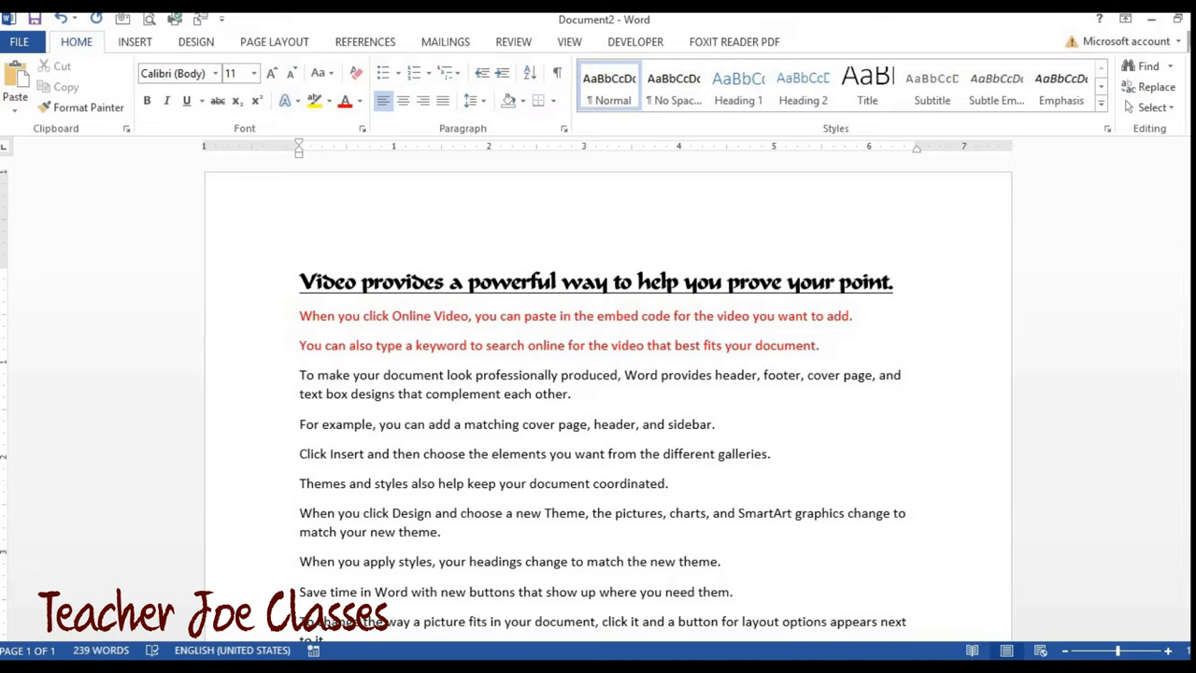
# Type 75o after 'sidebar.' and make the o superscript
pyautogui.write('75o')
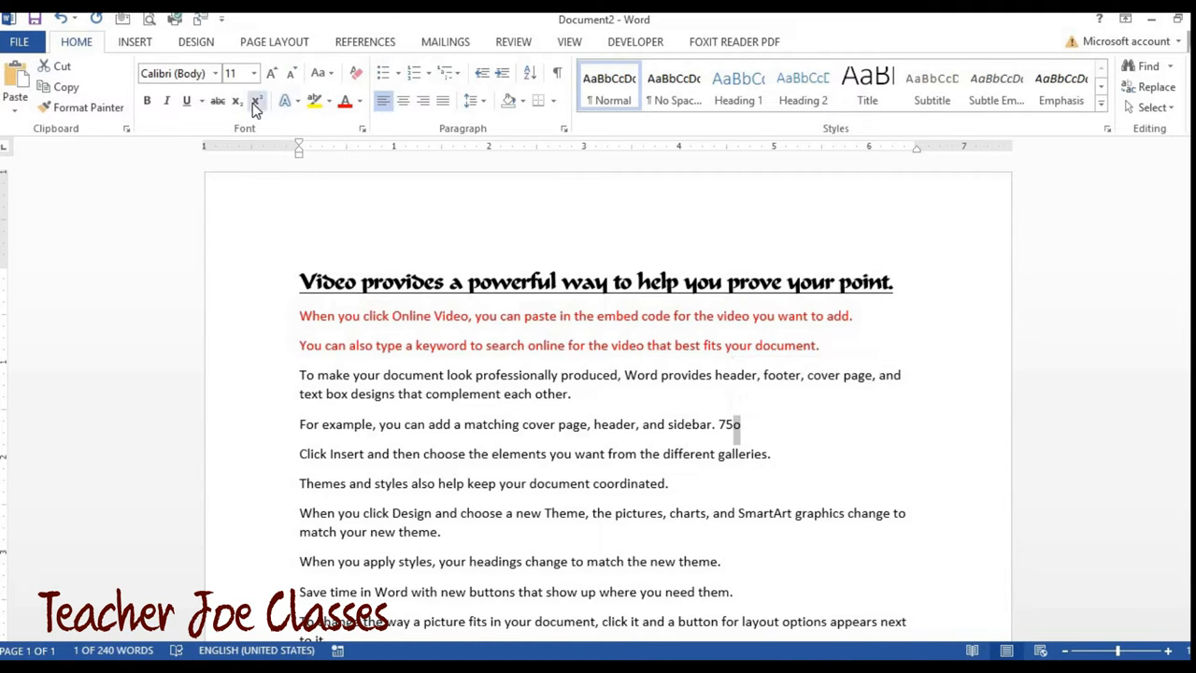
pyautogui.click(256, 100)
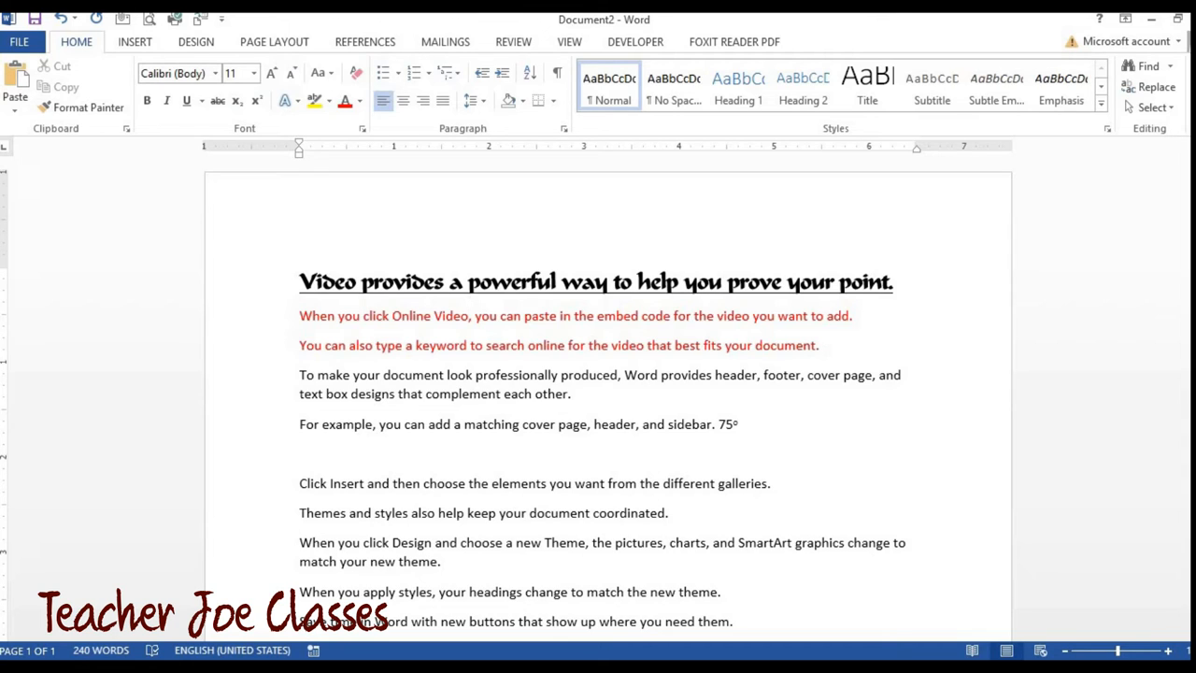
# Type the equation X² x Y³ = Z⁵ with superscript exponents on a new line
pyautogui.write('X2 x Y')
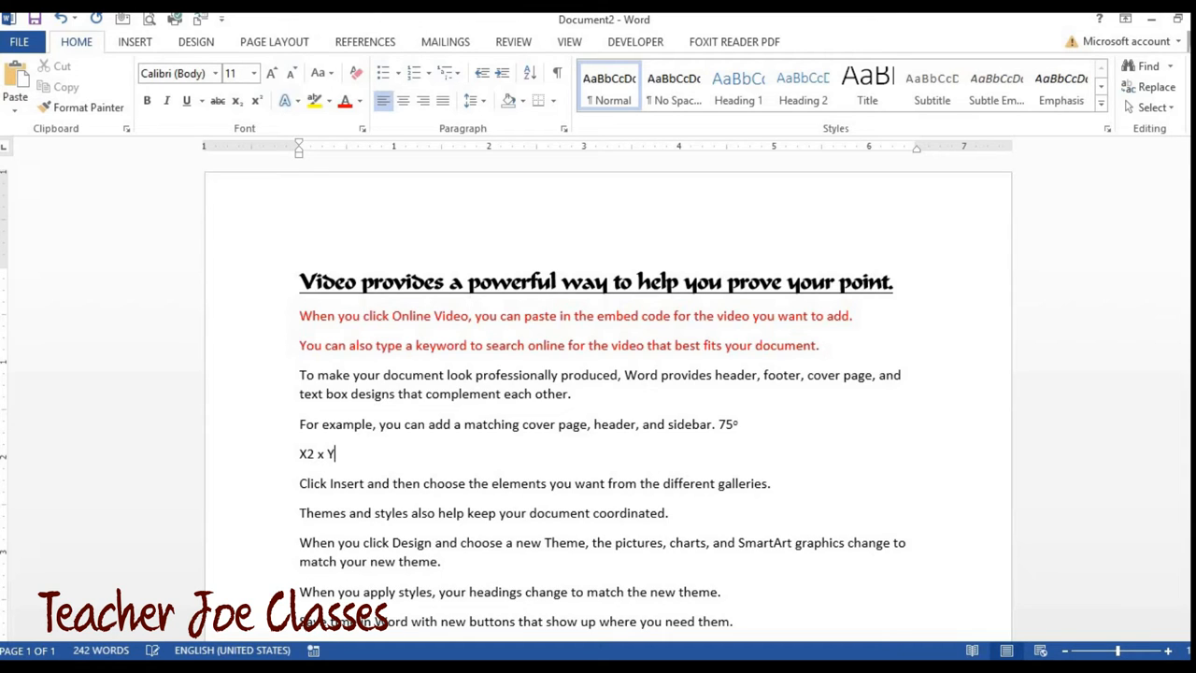
pyautogui.write('3')
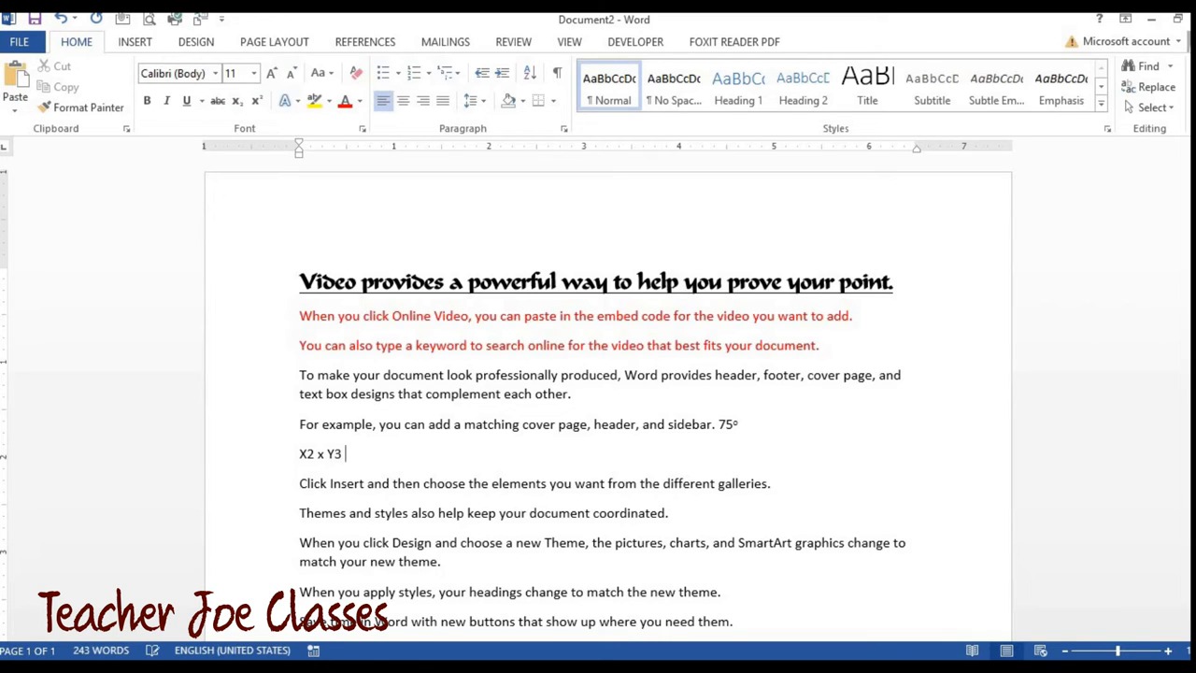
pyautogui.write('=')
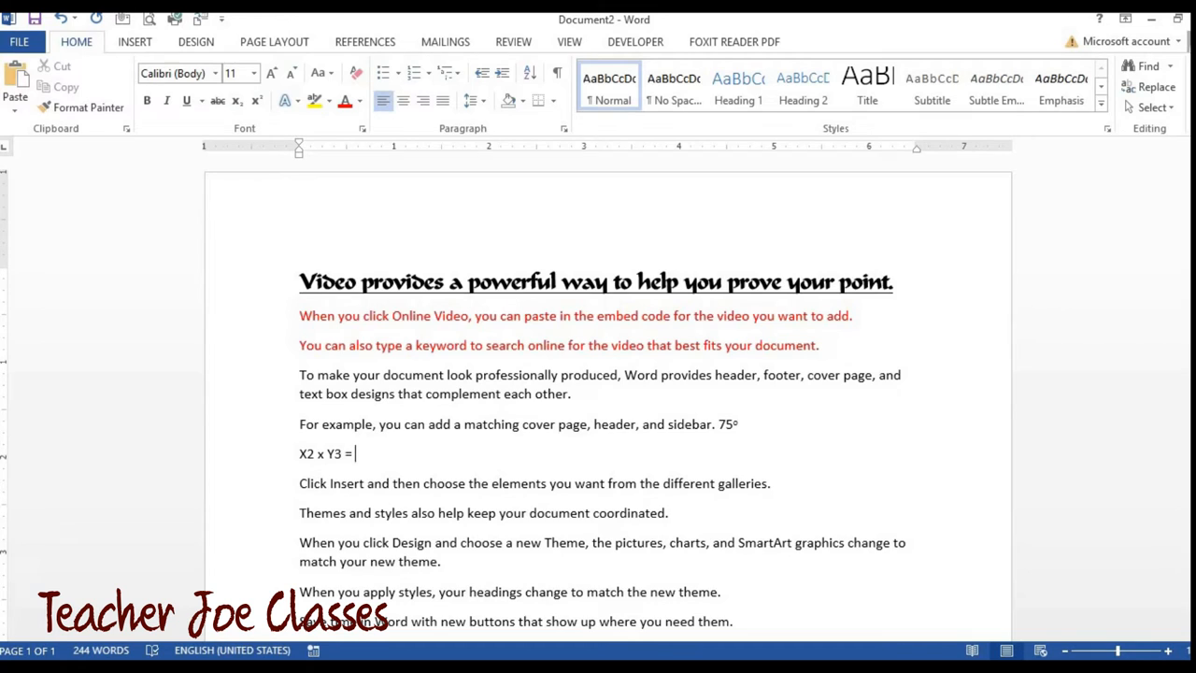
pyautogui.write('Z')
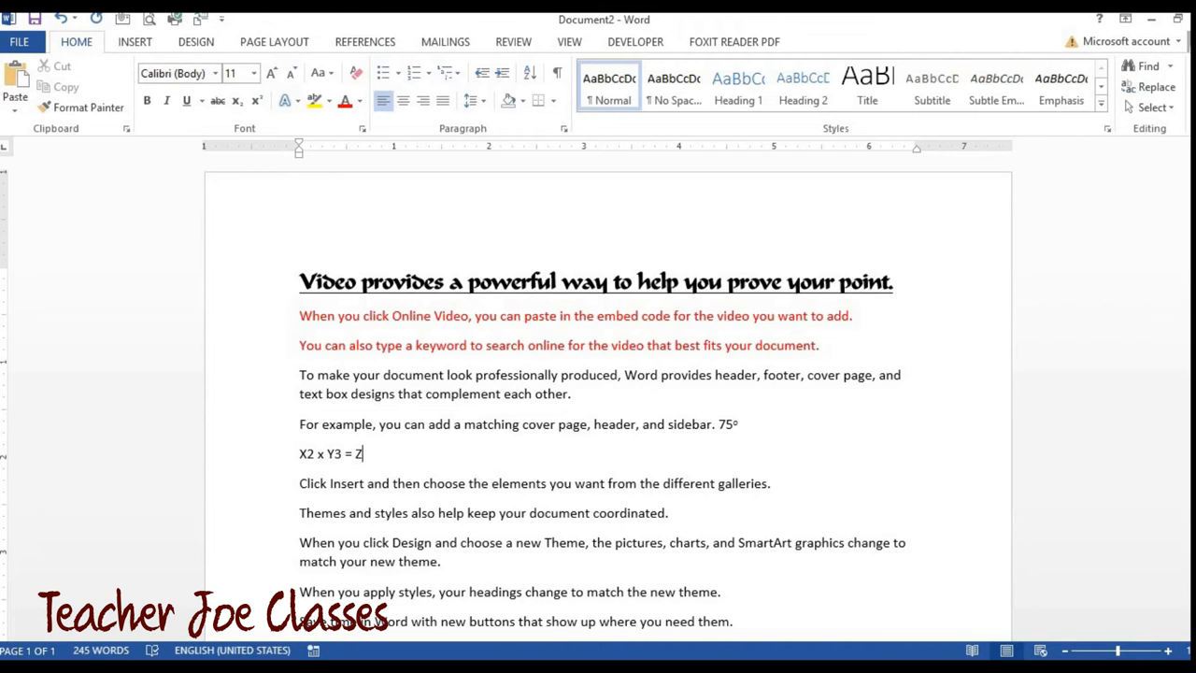
pyautogui.write('5')
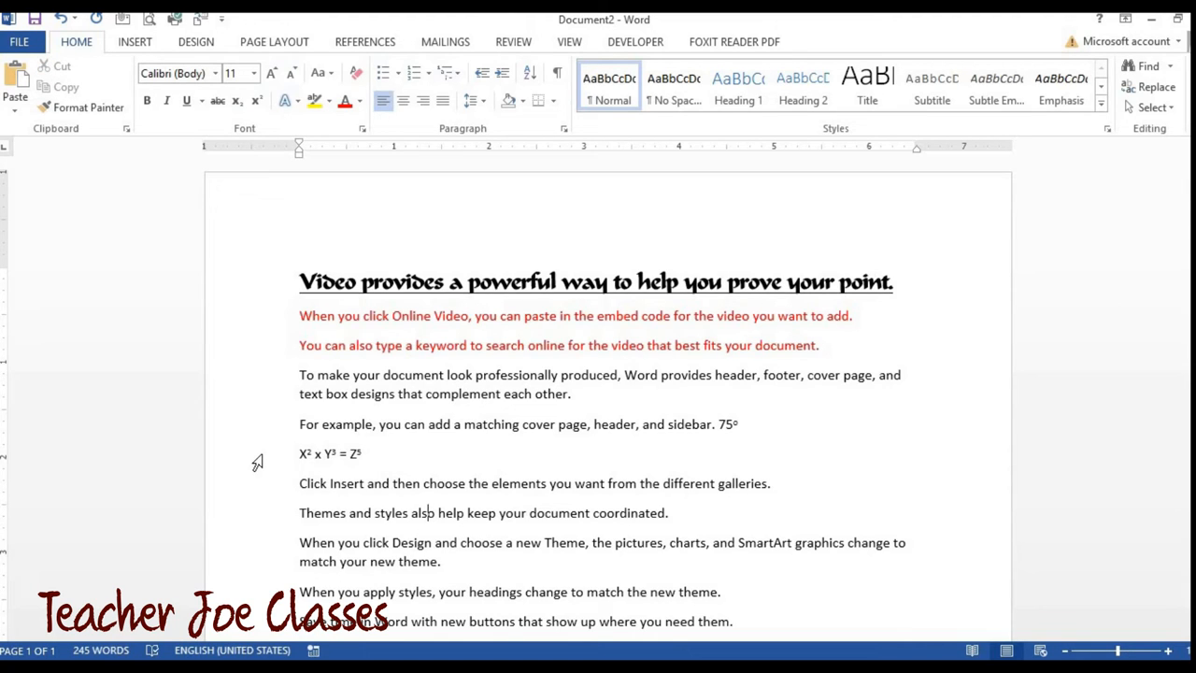
# Center the X² x Y³ = Z⁵ line and increase its font size twice
pyautogui.tripleClick(329, 454)
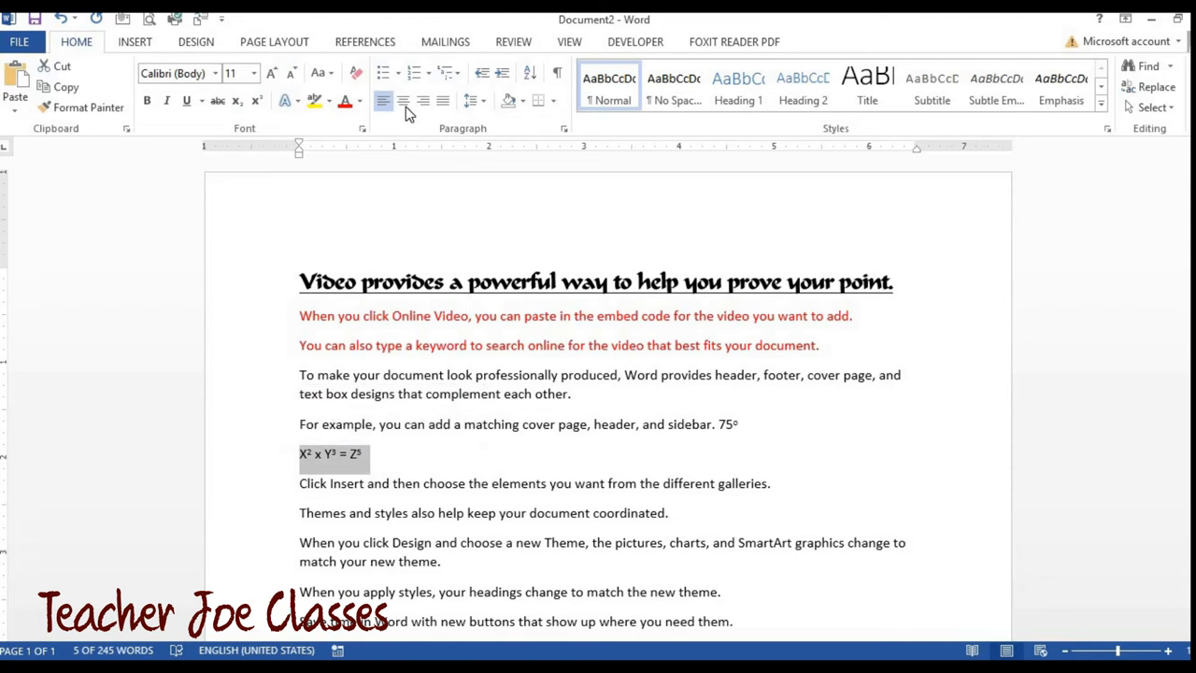
pyautogui.click(403, 100)
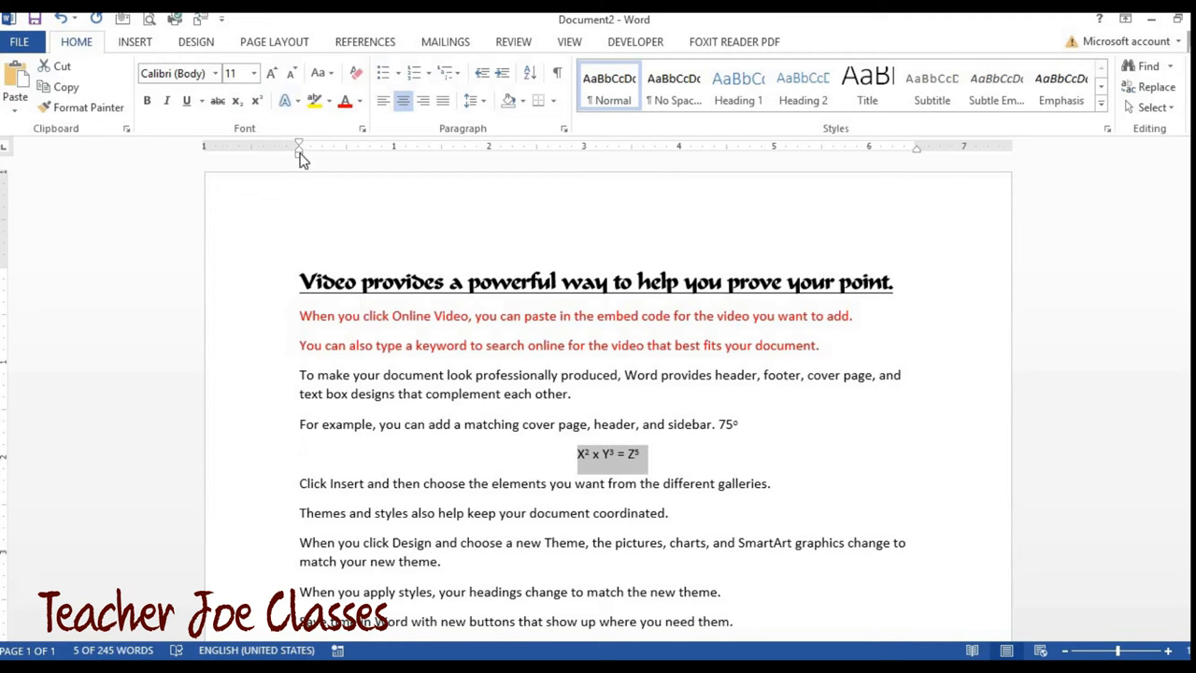
pyautogui.moveTo(607, 457)
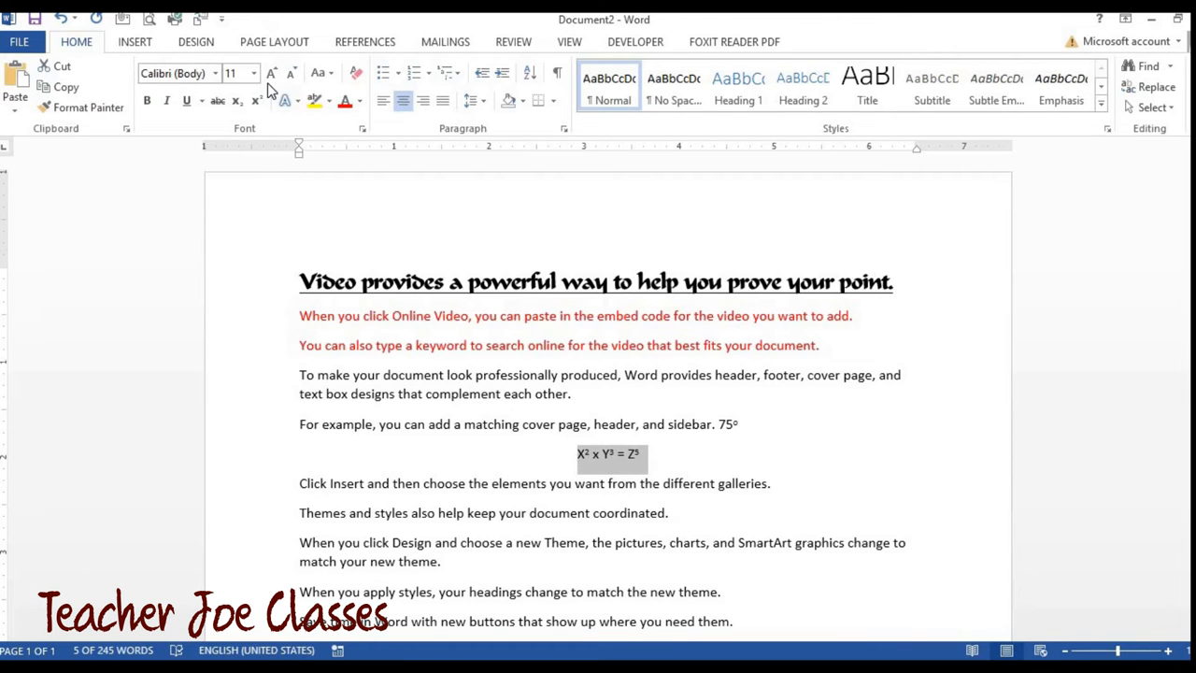
pyautogui.click(270, 73)
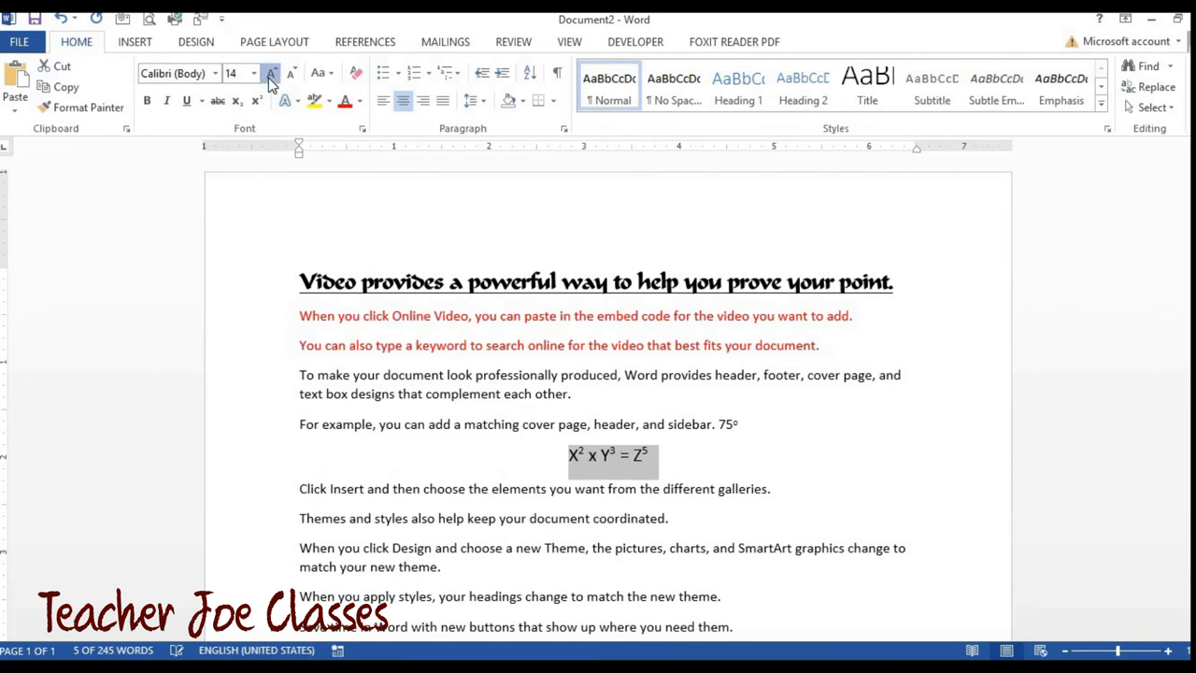
pyautogui.click(270, 73)
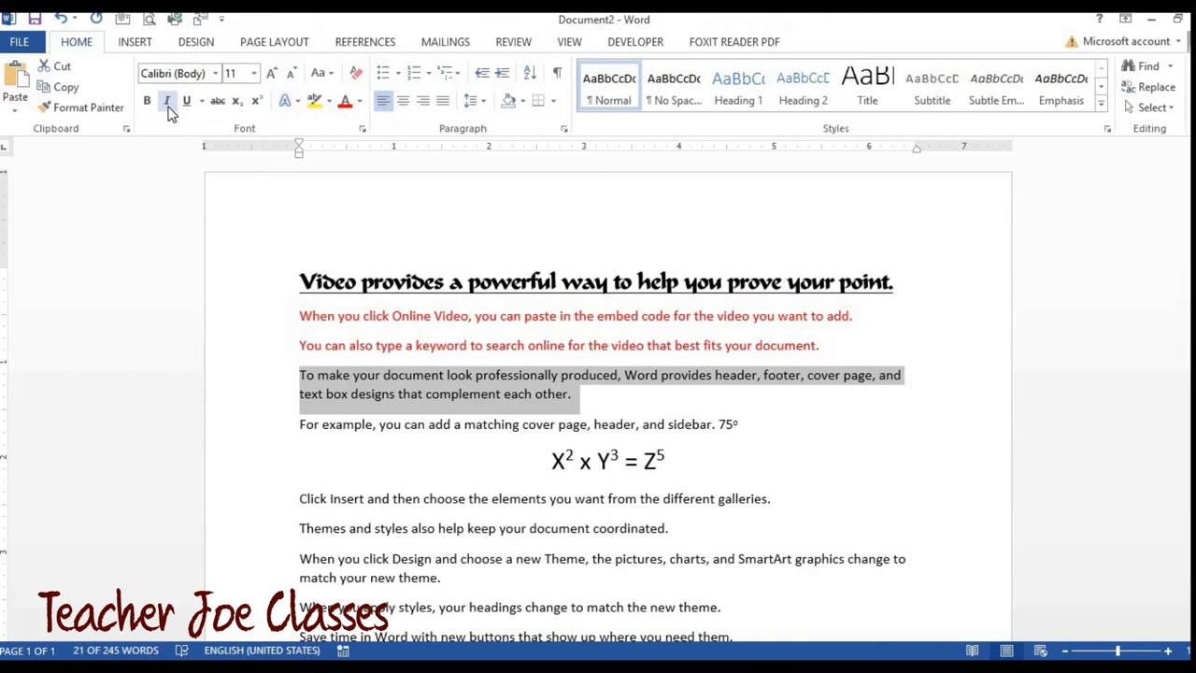
# Italicize the paragraph about professionally produced documents
pyautogui.click(166, 101)
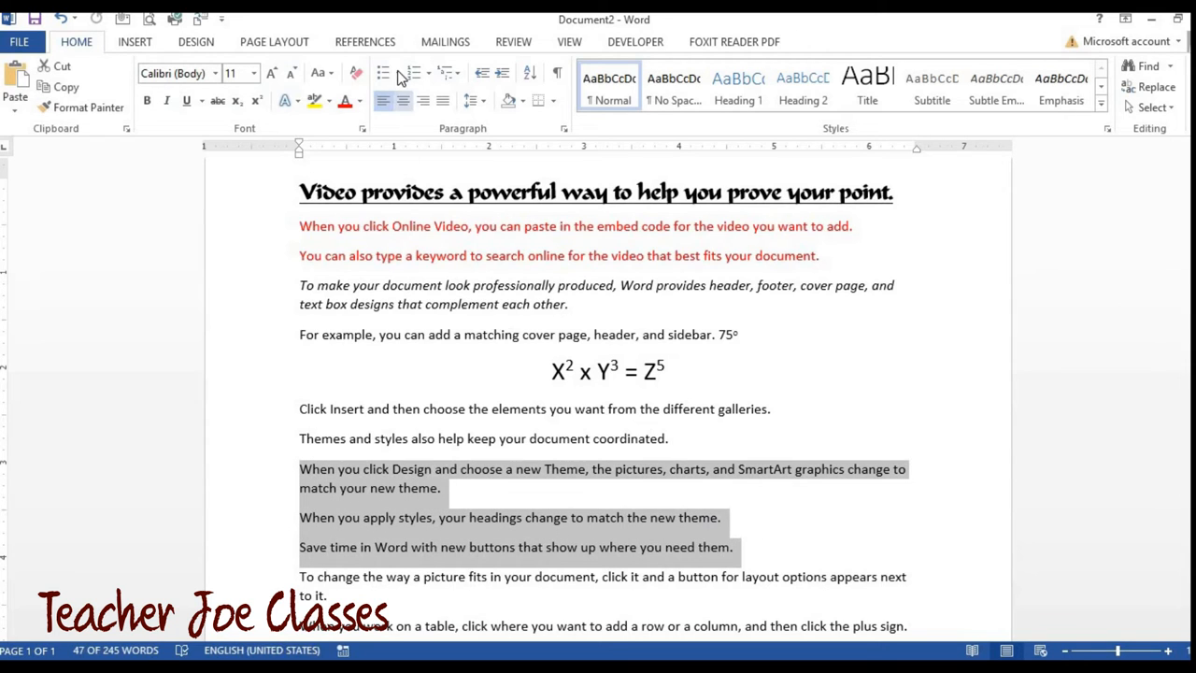
# Apply check-mark bullets to the themes, styles and new buttons paragraphs
pyautogui.click(395, 73)
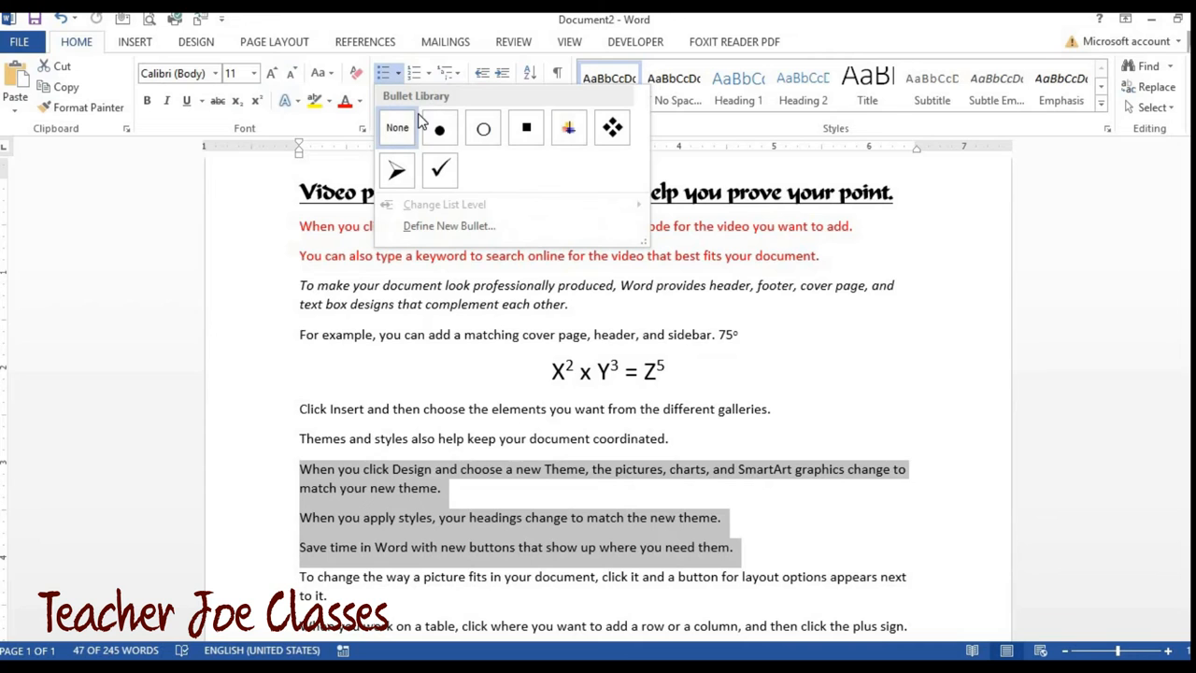
pyautogui.click(439, 169)
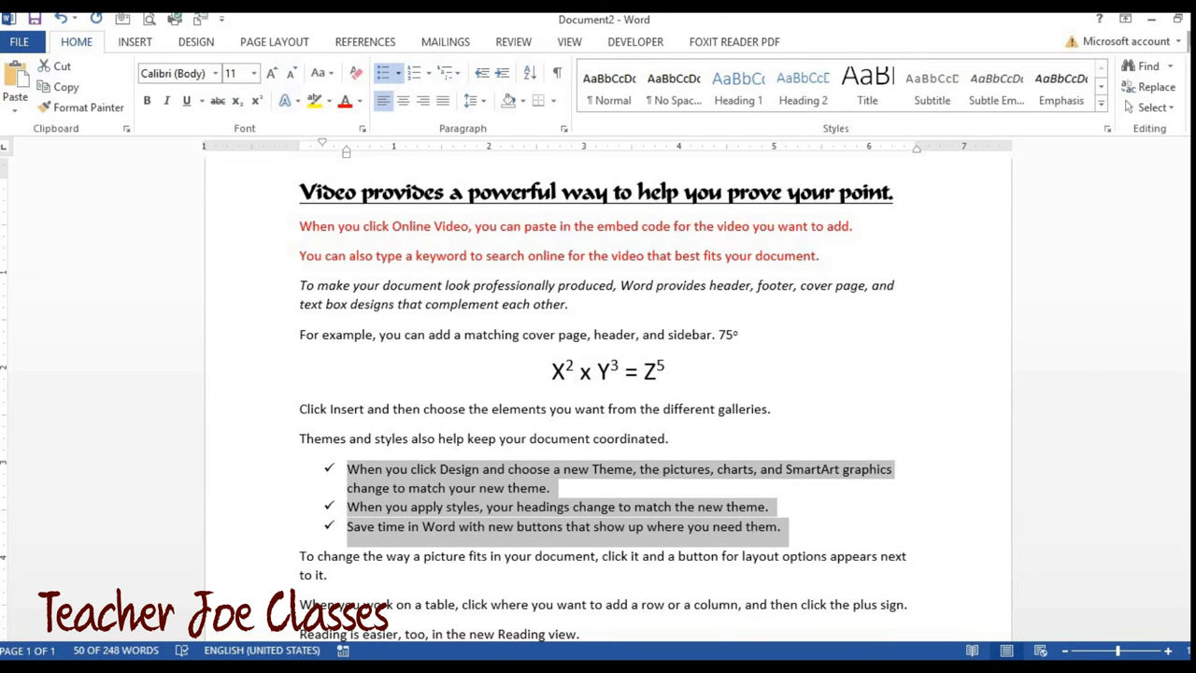
pyautogui.scroll(-3)
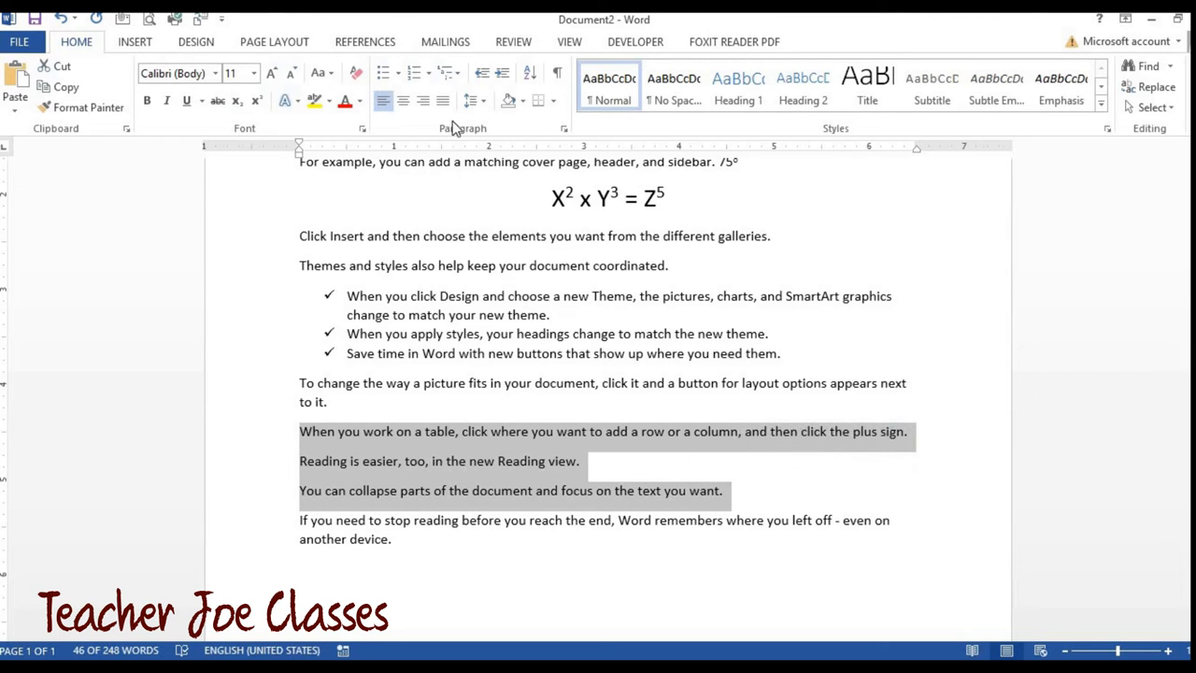
pyautogui.moveTo(417, 73)
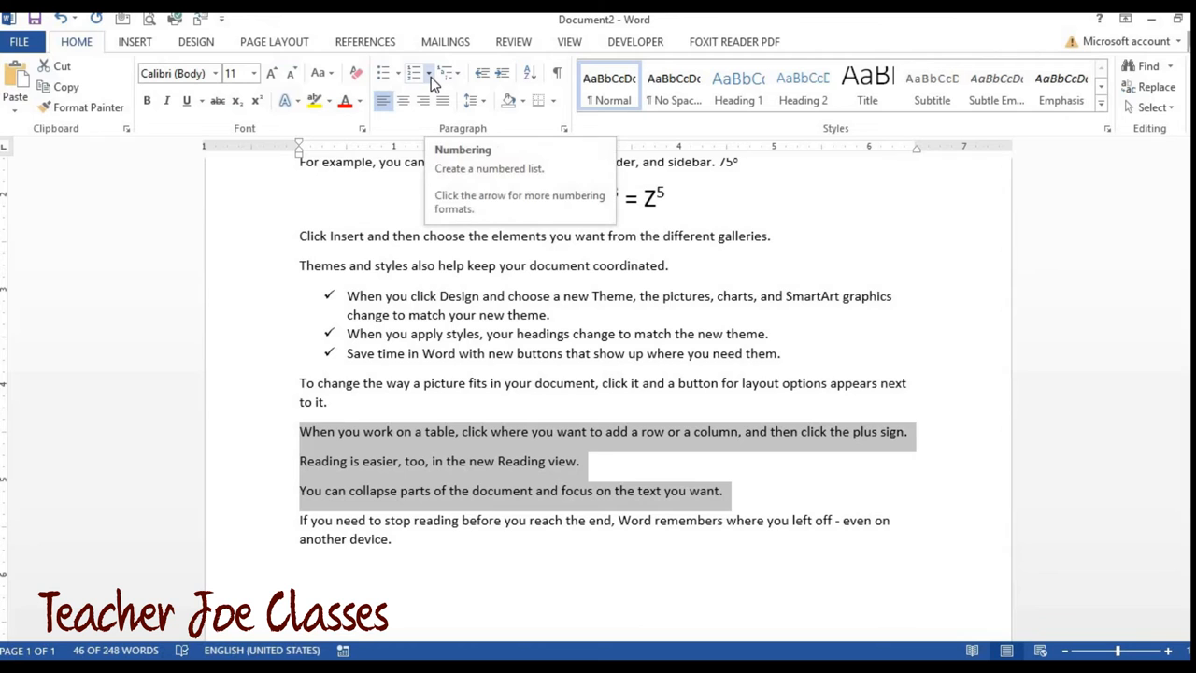
# Number the tables, Reading view and collapsing paragraphs with the 1. 2. 3. format
pyautogui.click(419, 73)
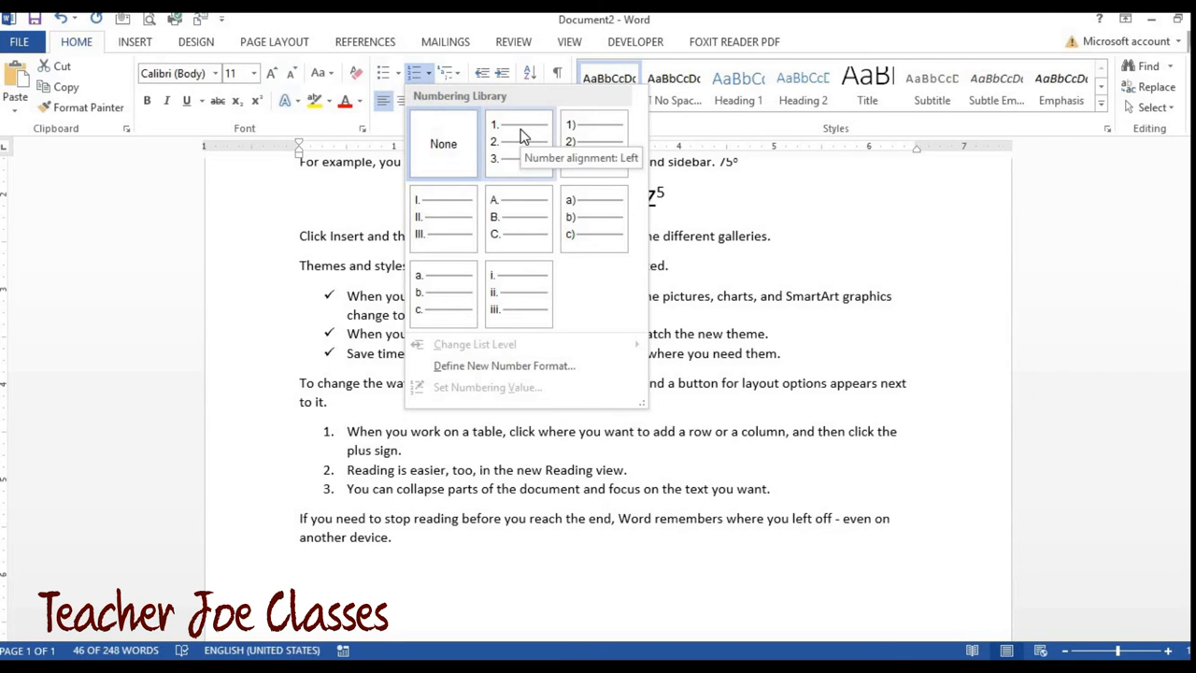
pyautogui.click(443, 143)
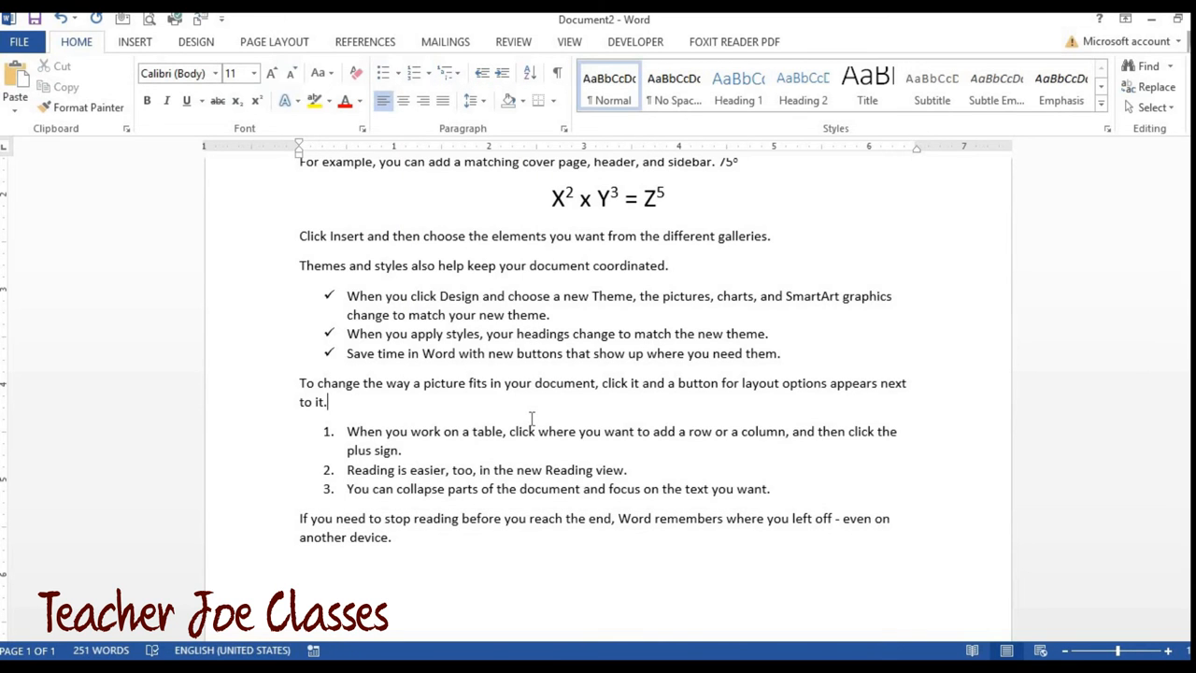
pyautogui.moveTo(1128, 456)
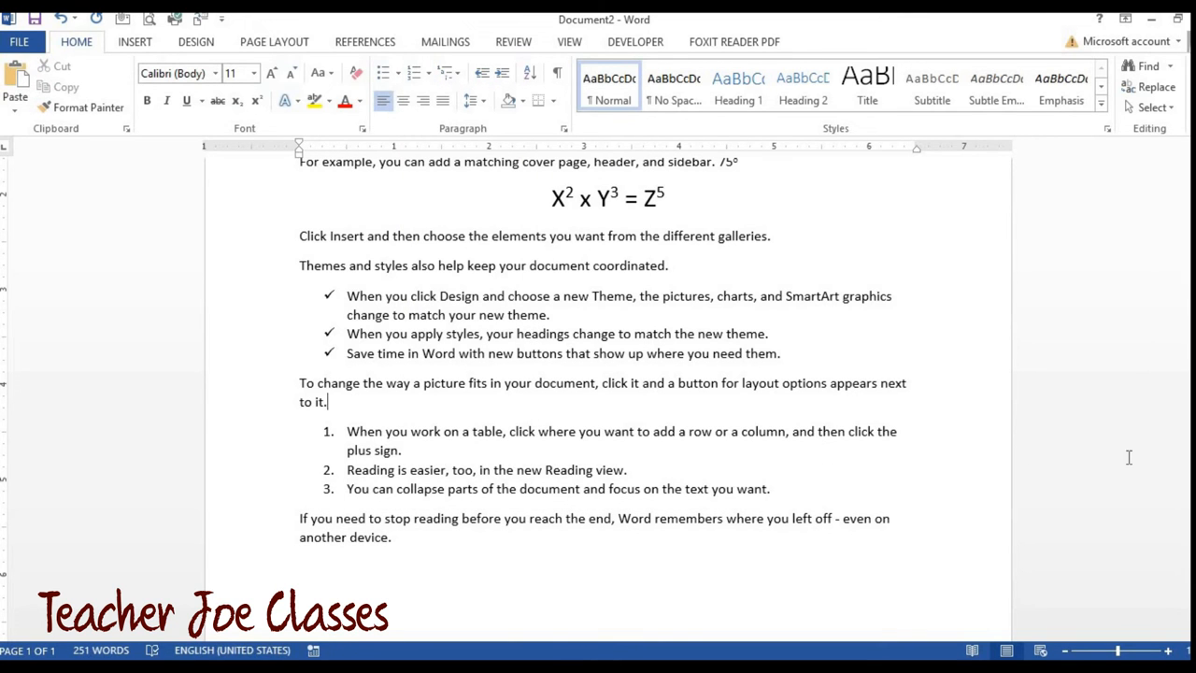
pyautogui.scroll(-3)
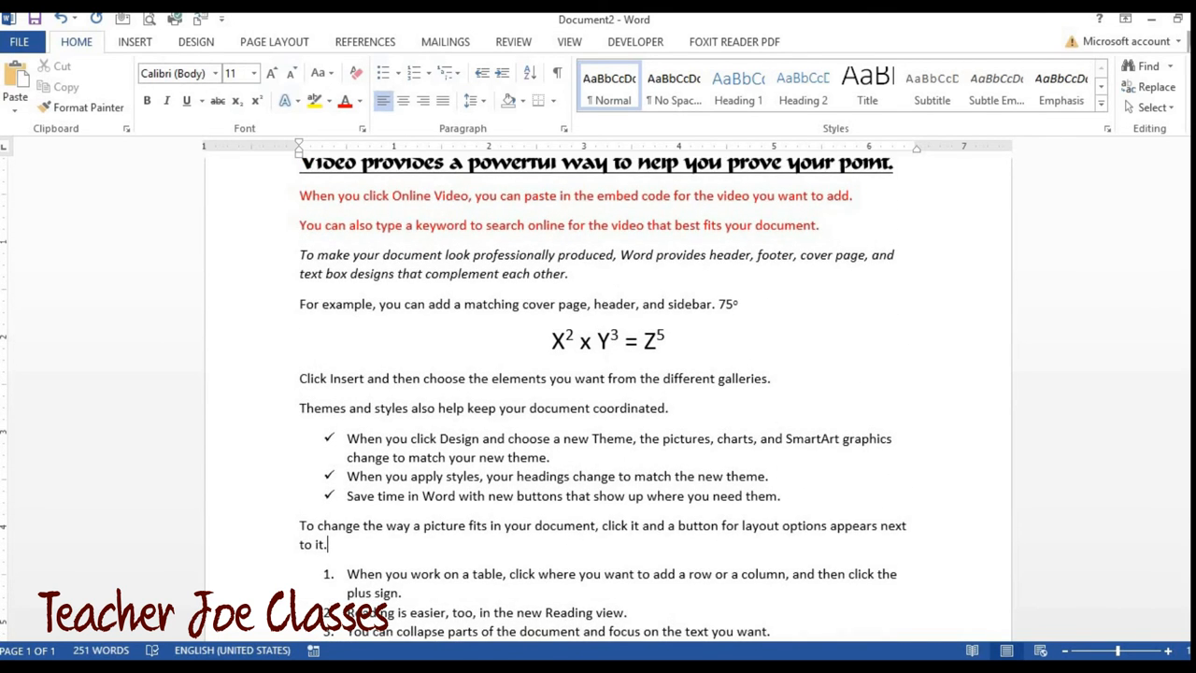
pyautogui.scroll(-3)
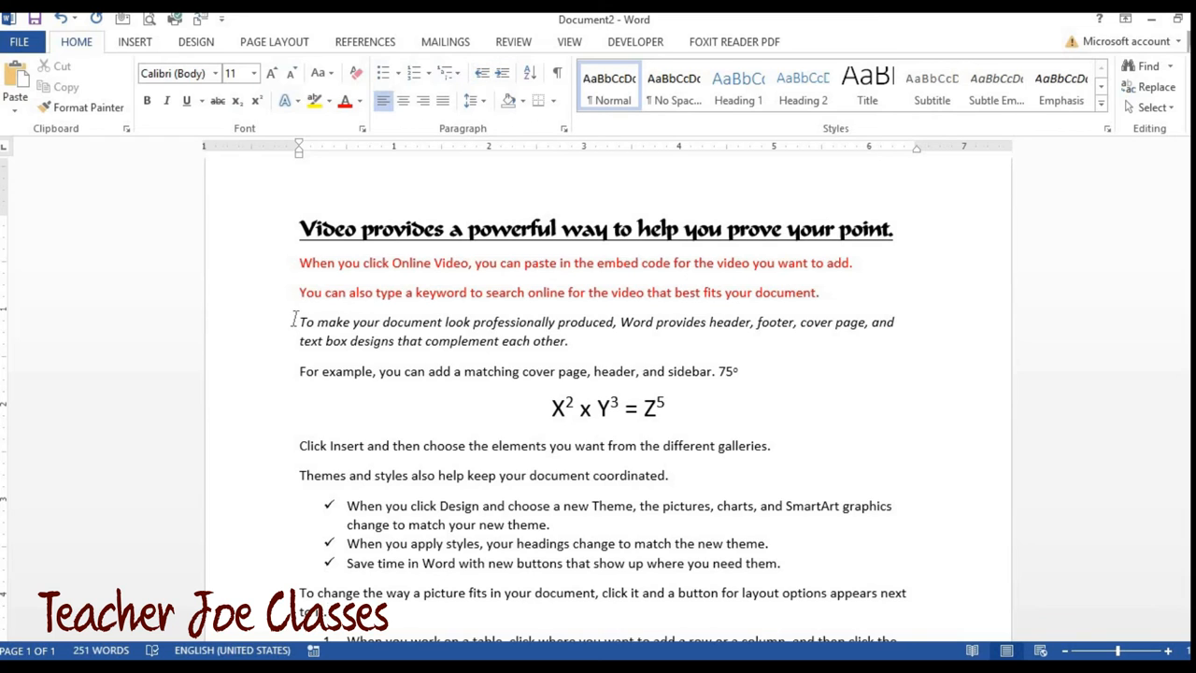
pyautogui.moveTo(300, 321); pyautogui.dragTo(567, 341)
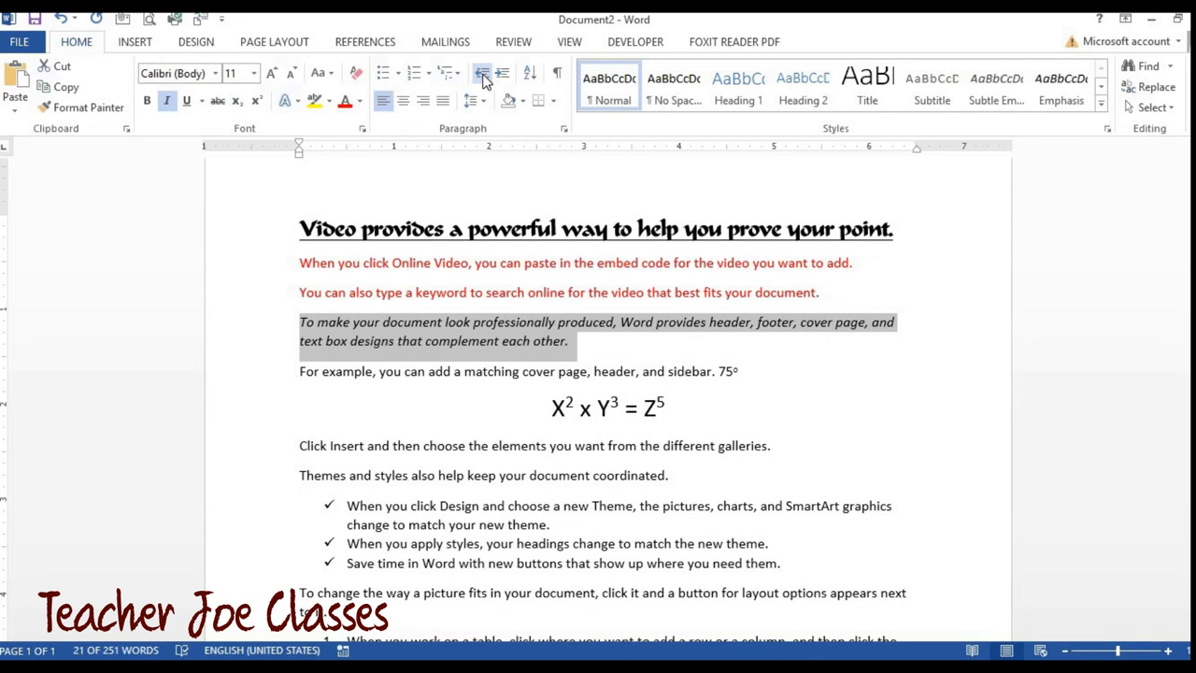
pyautogui.click(482, 73)
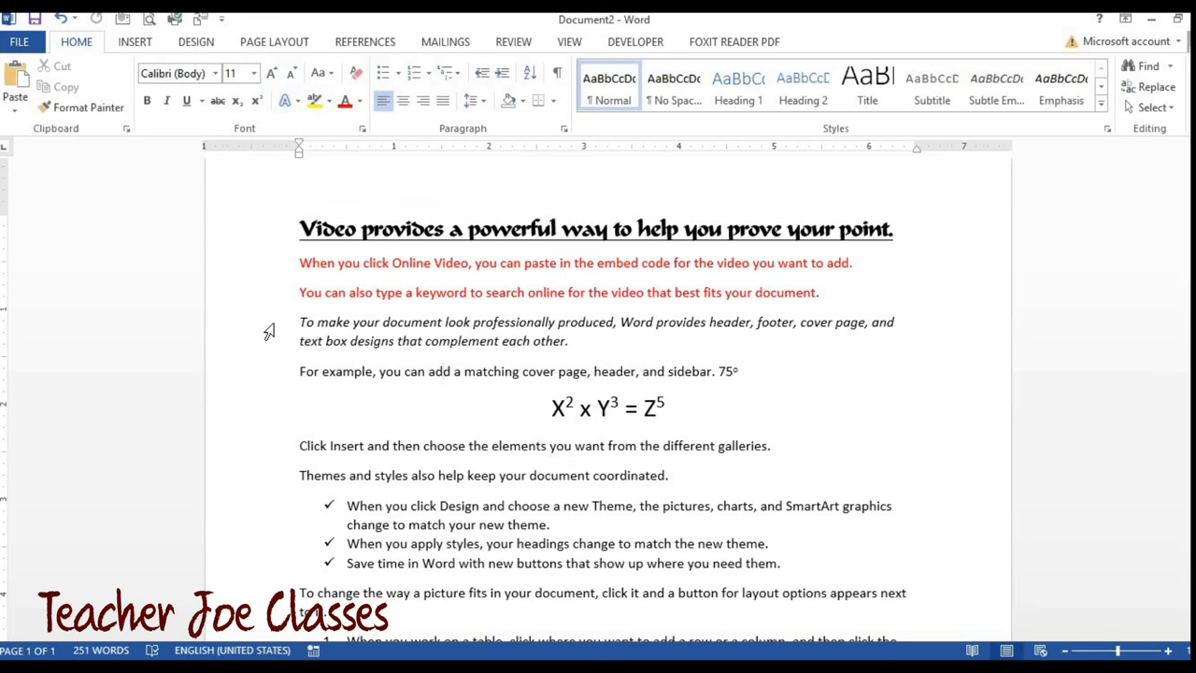
# Highlight the italic professionally-produced paragraph and the cover-page sentence in pink
pyautogui.moveTo(299, 321); pyautogui.dragTo(738, 371)
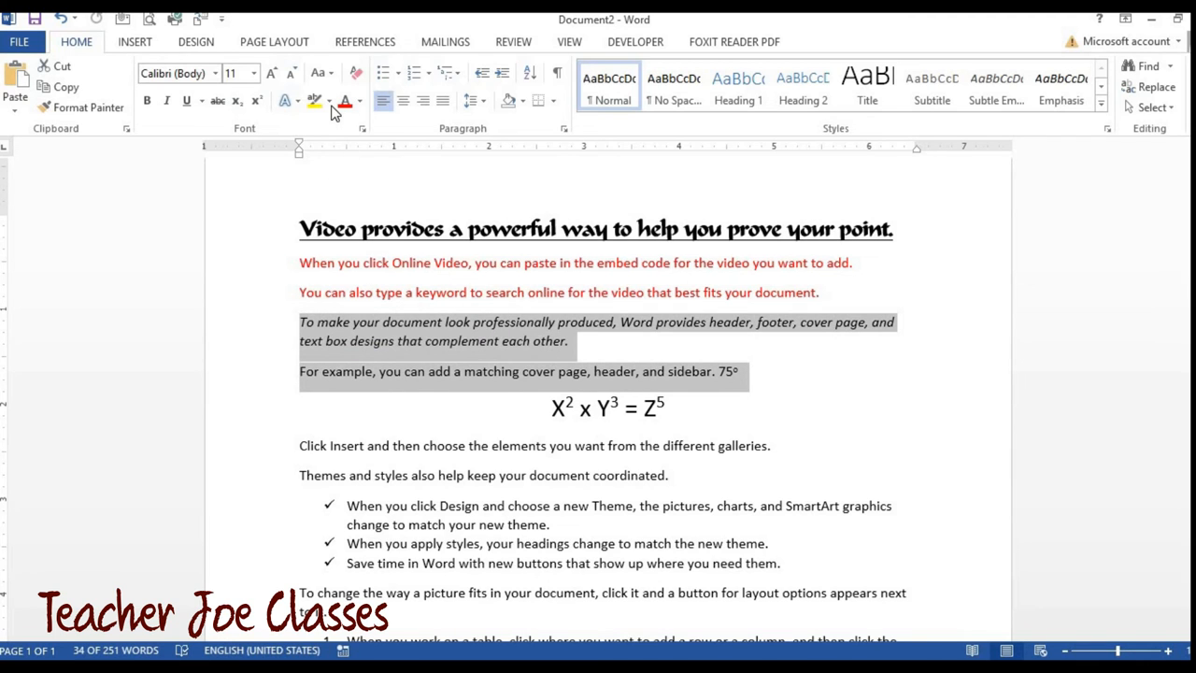
pyautogui.click(326, 100)
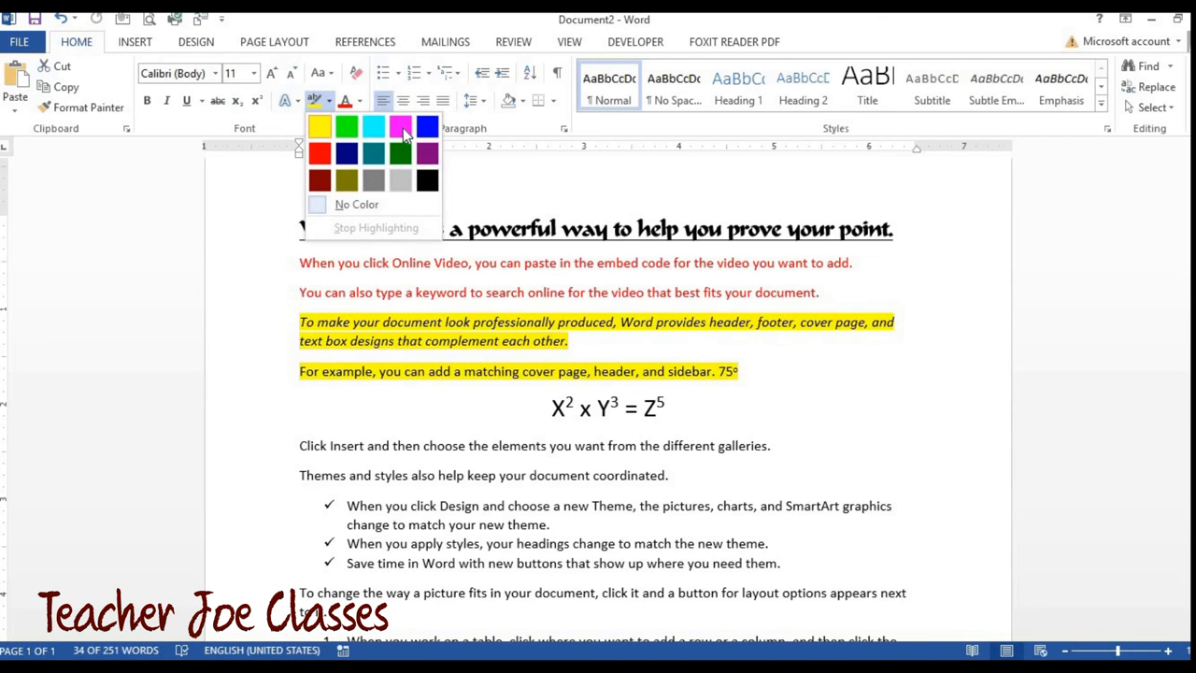
pyautogui.click(400, 128)
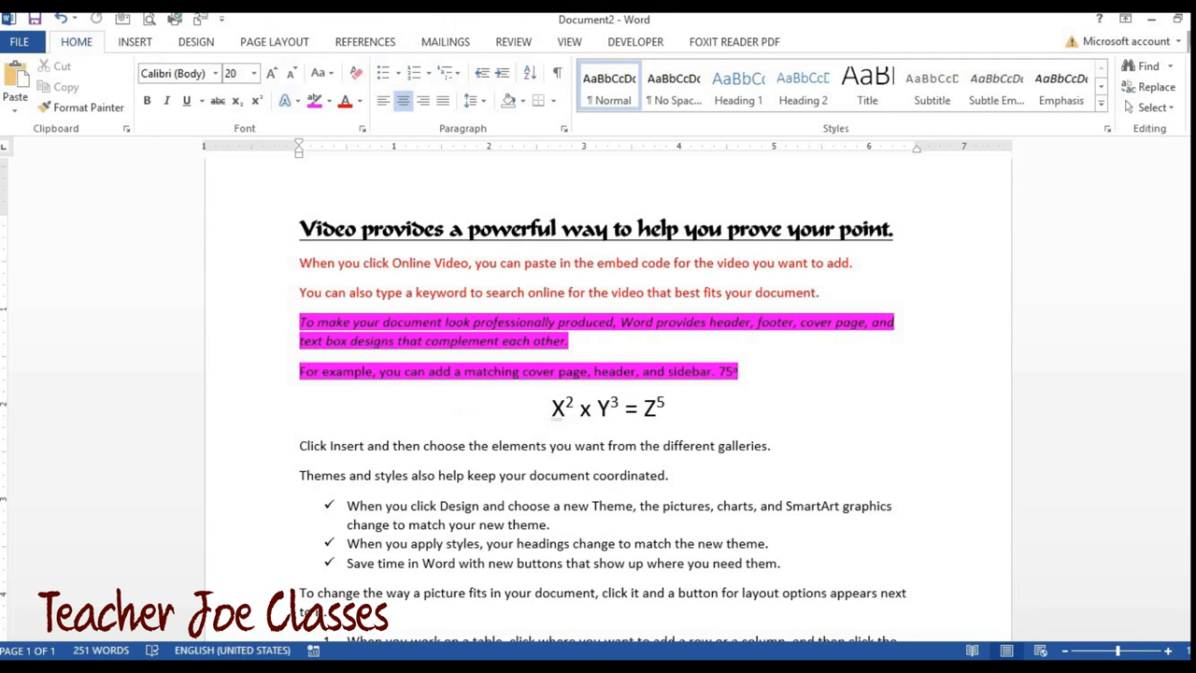
pyautogui.scroll(-3)
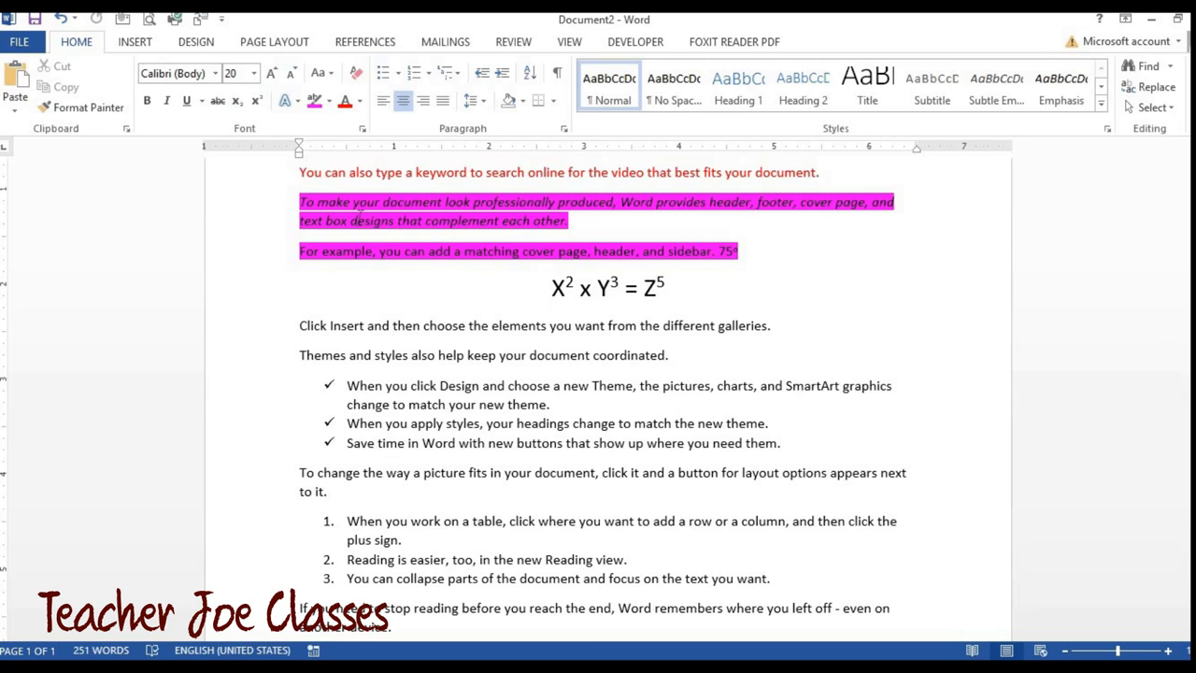
pyautogui.moveTo(265, 218)
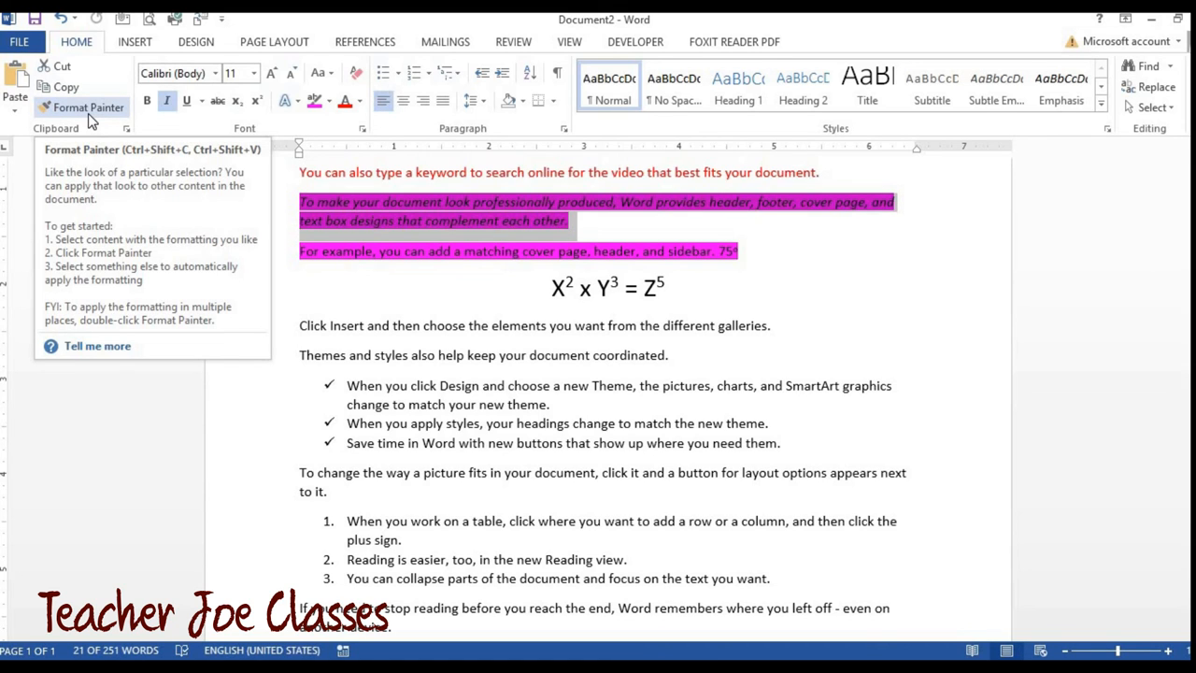
# Copy the pink italic formatting with Format Painter and scroll to the closing paragraph
pyautogui.click(89, 107)
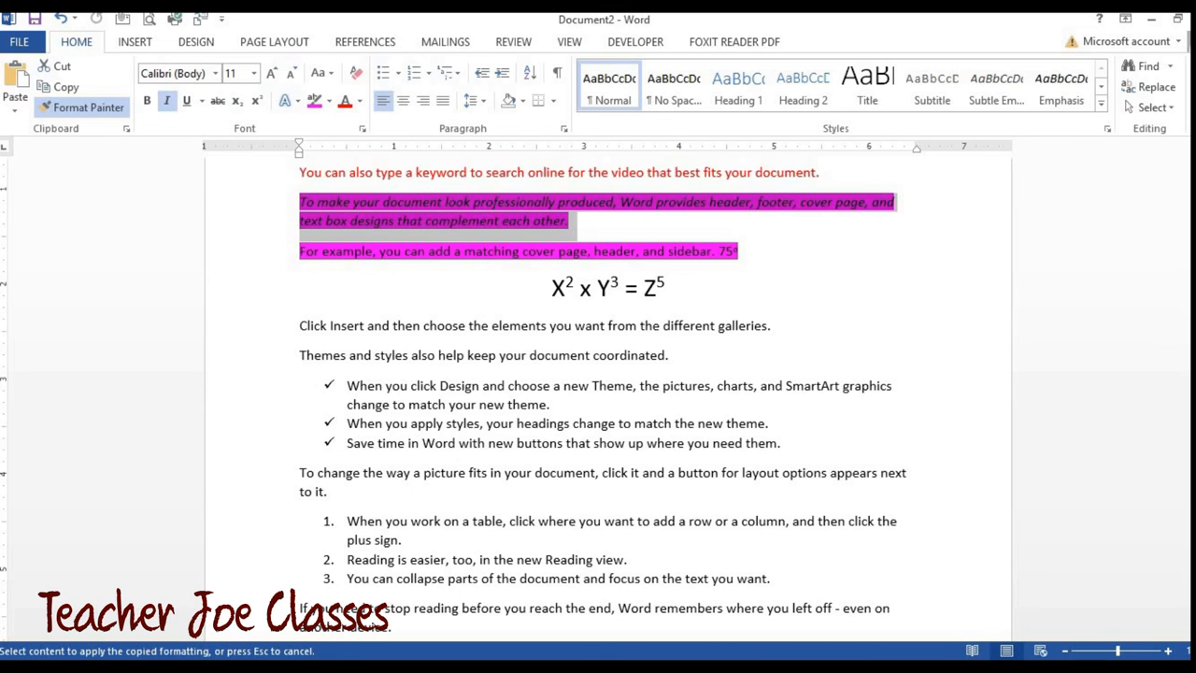
pyautogui.scroll(-3)
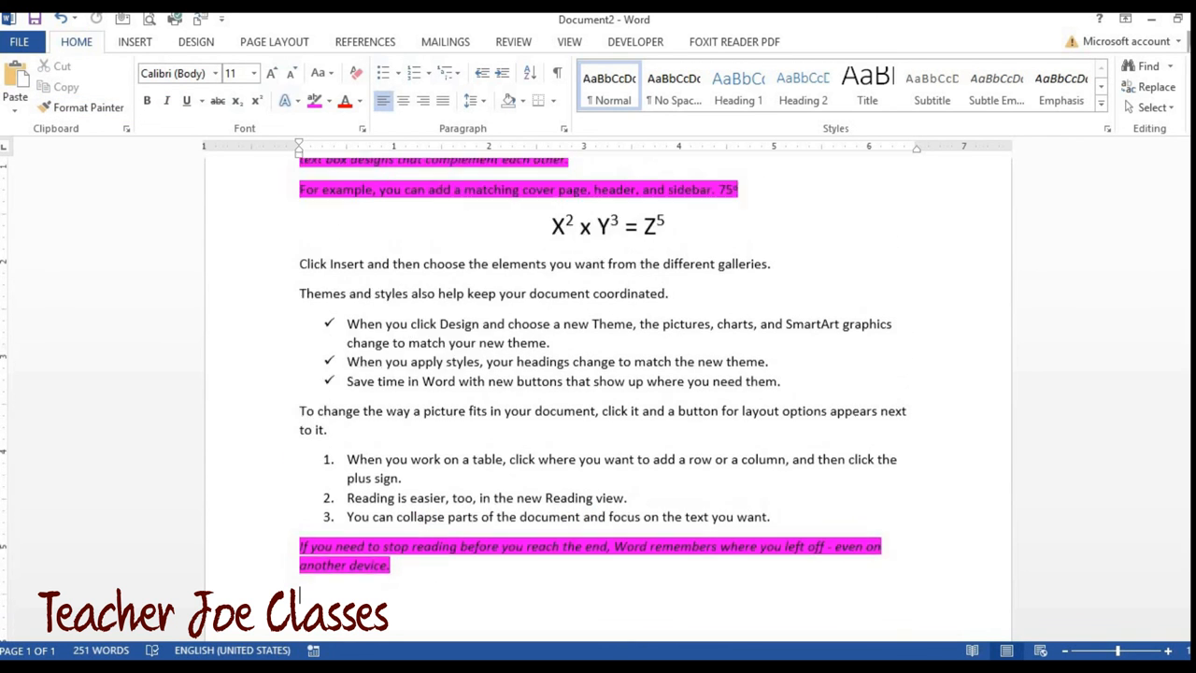
pyautogui.scroll(-3)
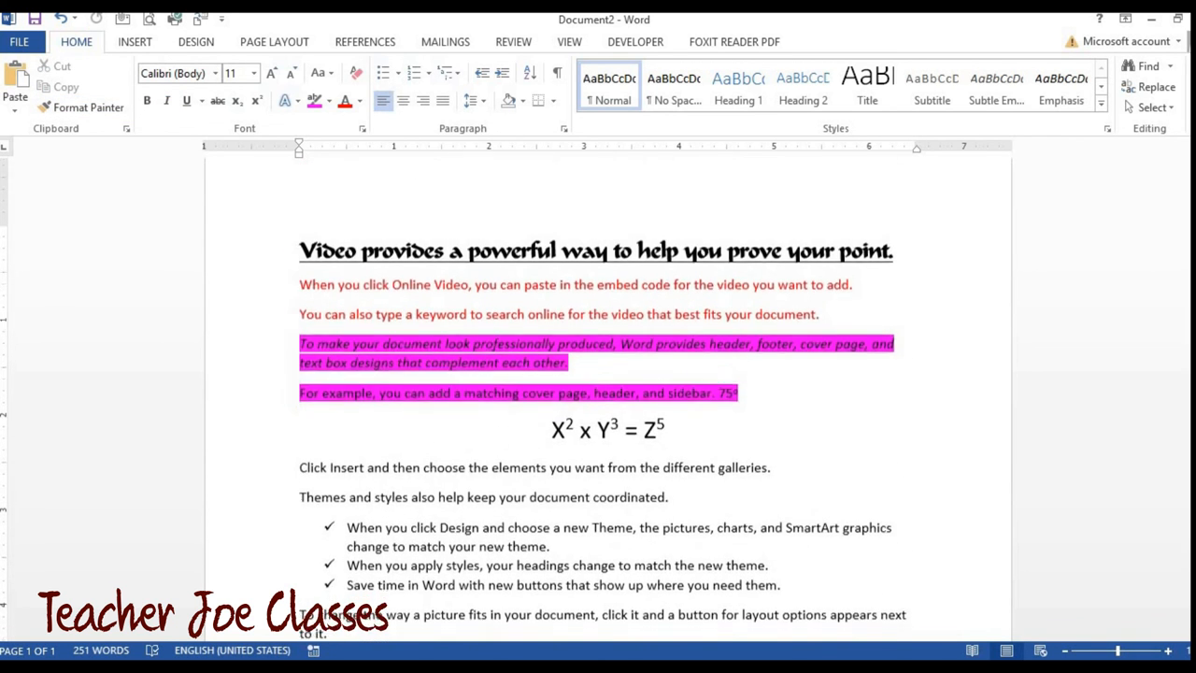
pyautogui.scroll(-3)
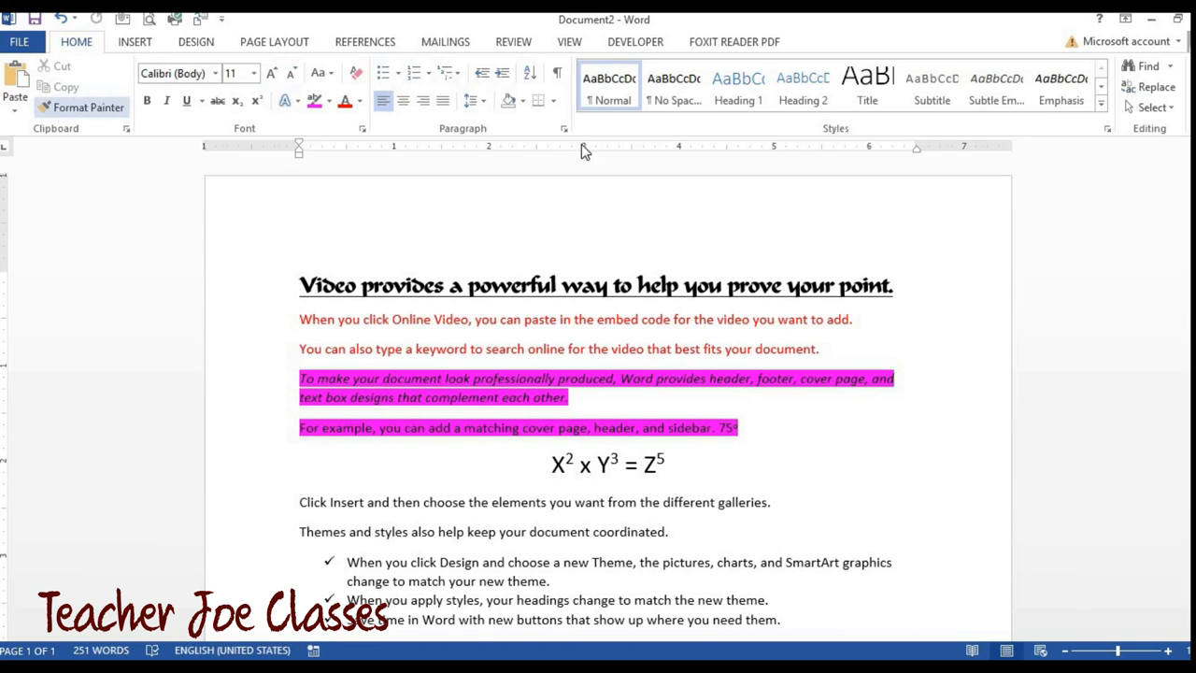
pyautogui.moveTo(428, 103)
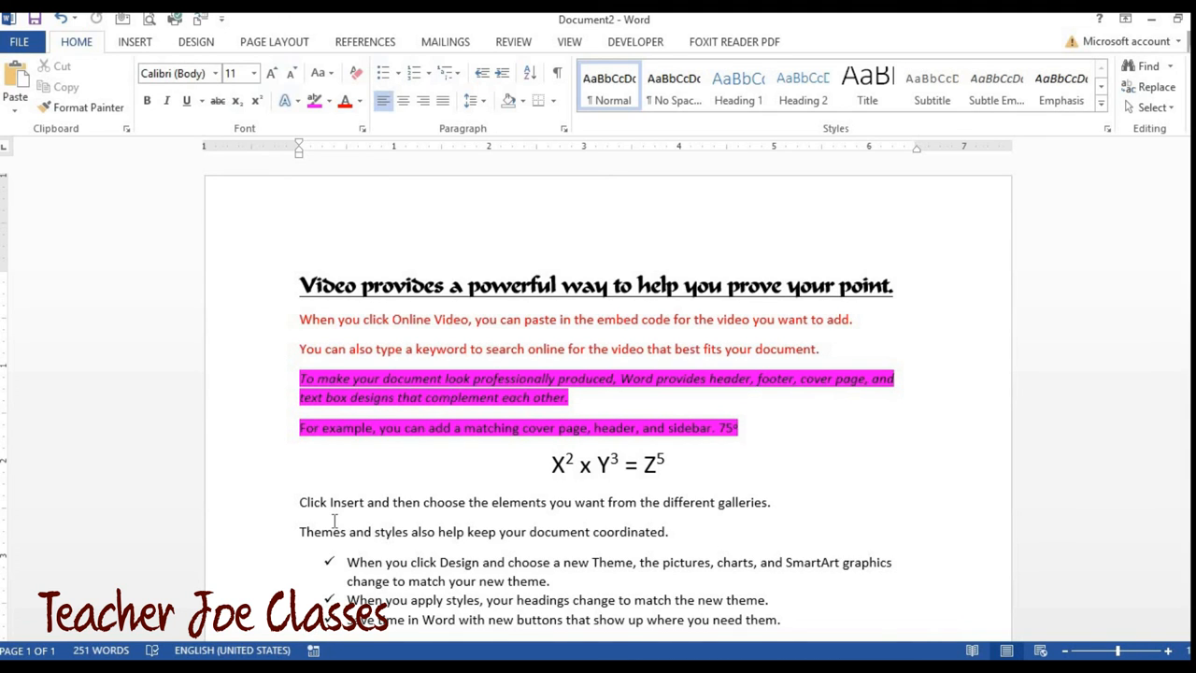
pyautogui.moveTo(274, 41)
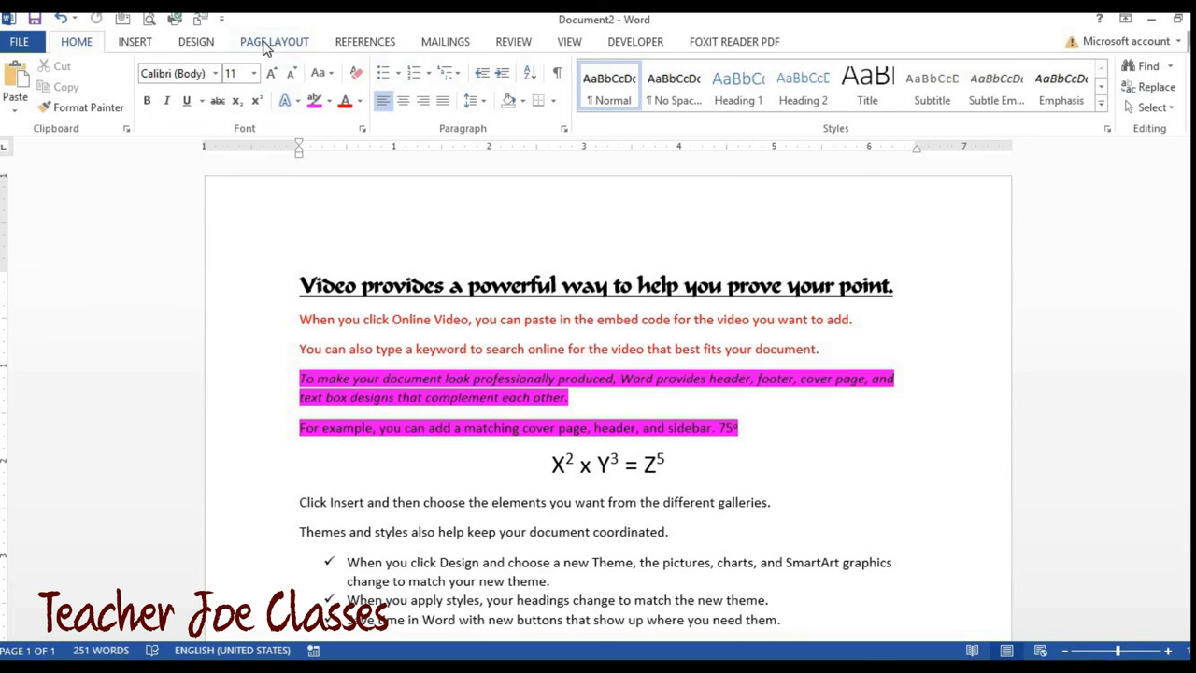
# Switch to the Page Layout ribbon for page setup and spacing options
pyautogui.click(274, 42)
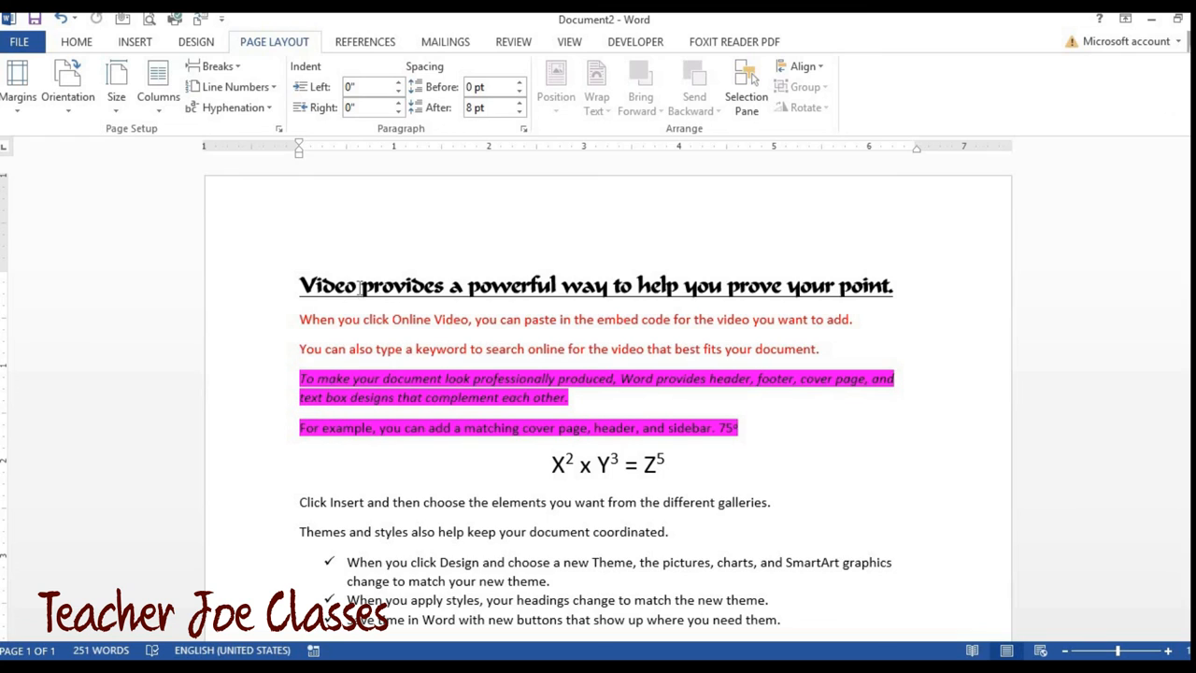